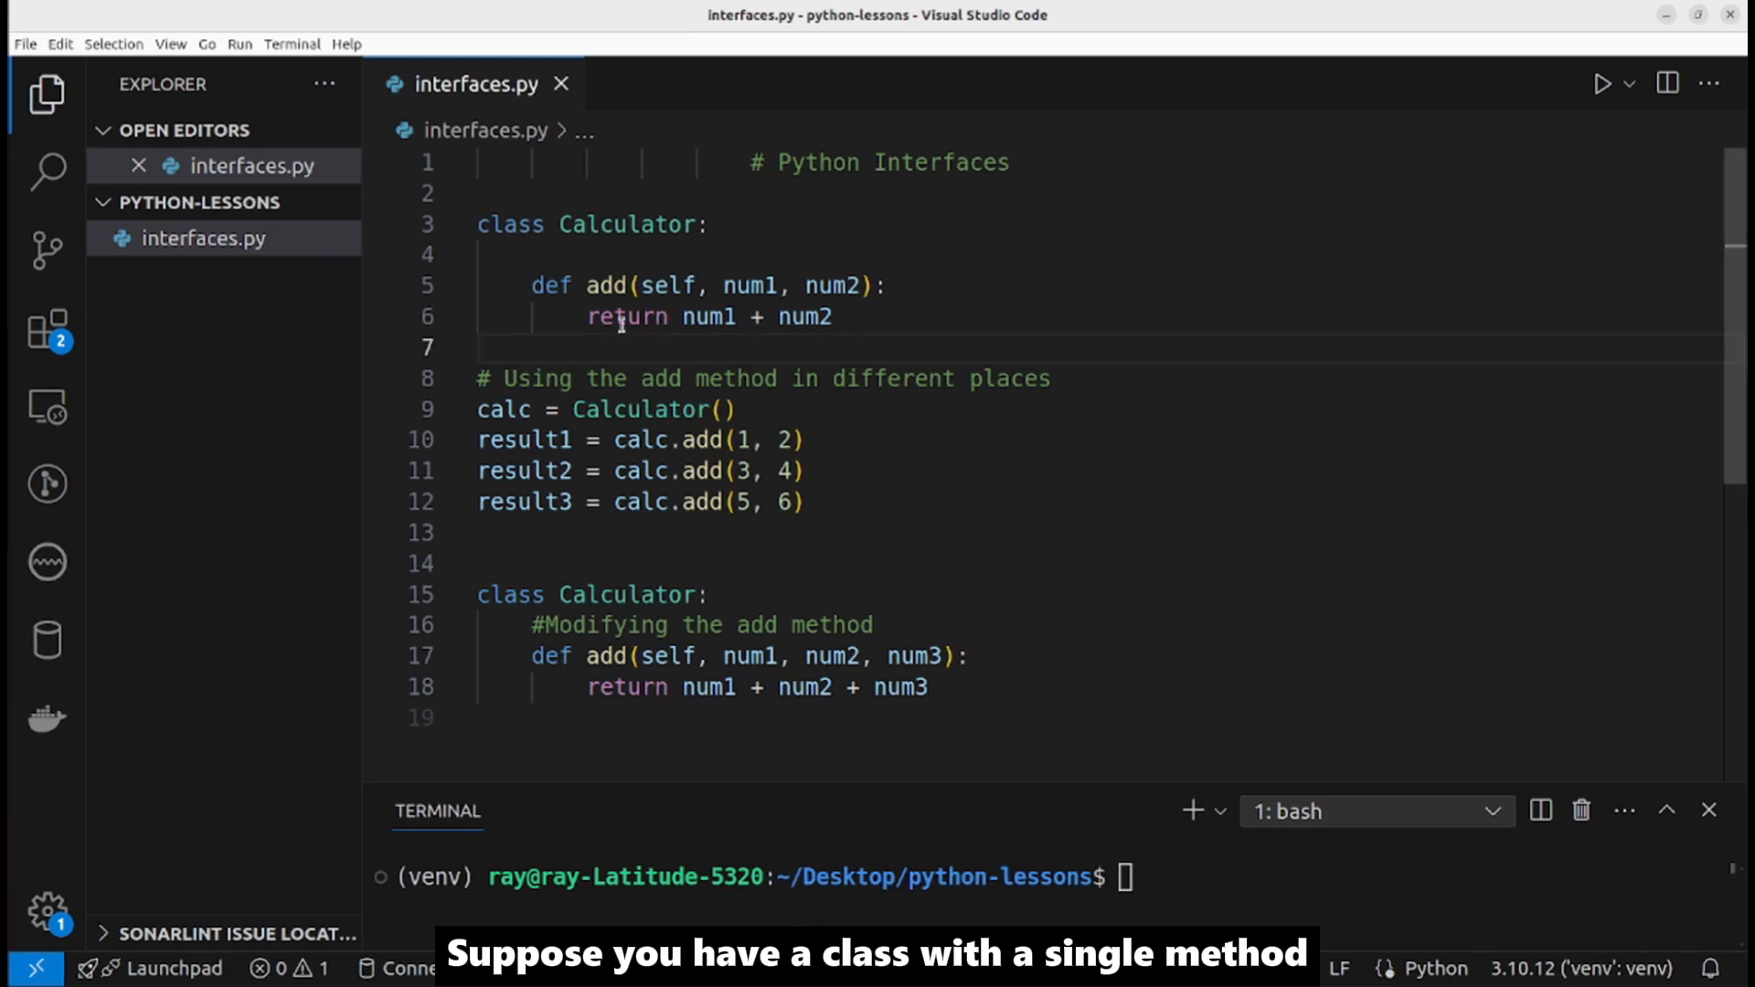
Step: Comment out all the Calculator code and add 'from abc import ABC' below it
drag(532, 284, 834, 317)
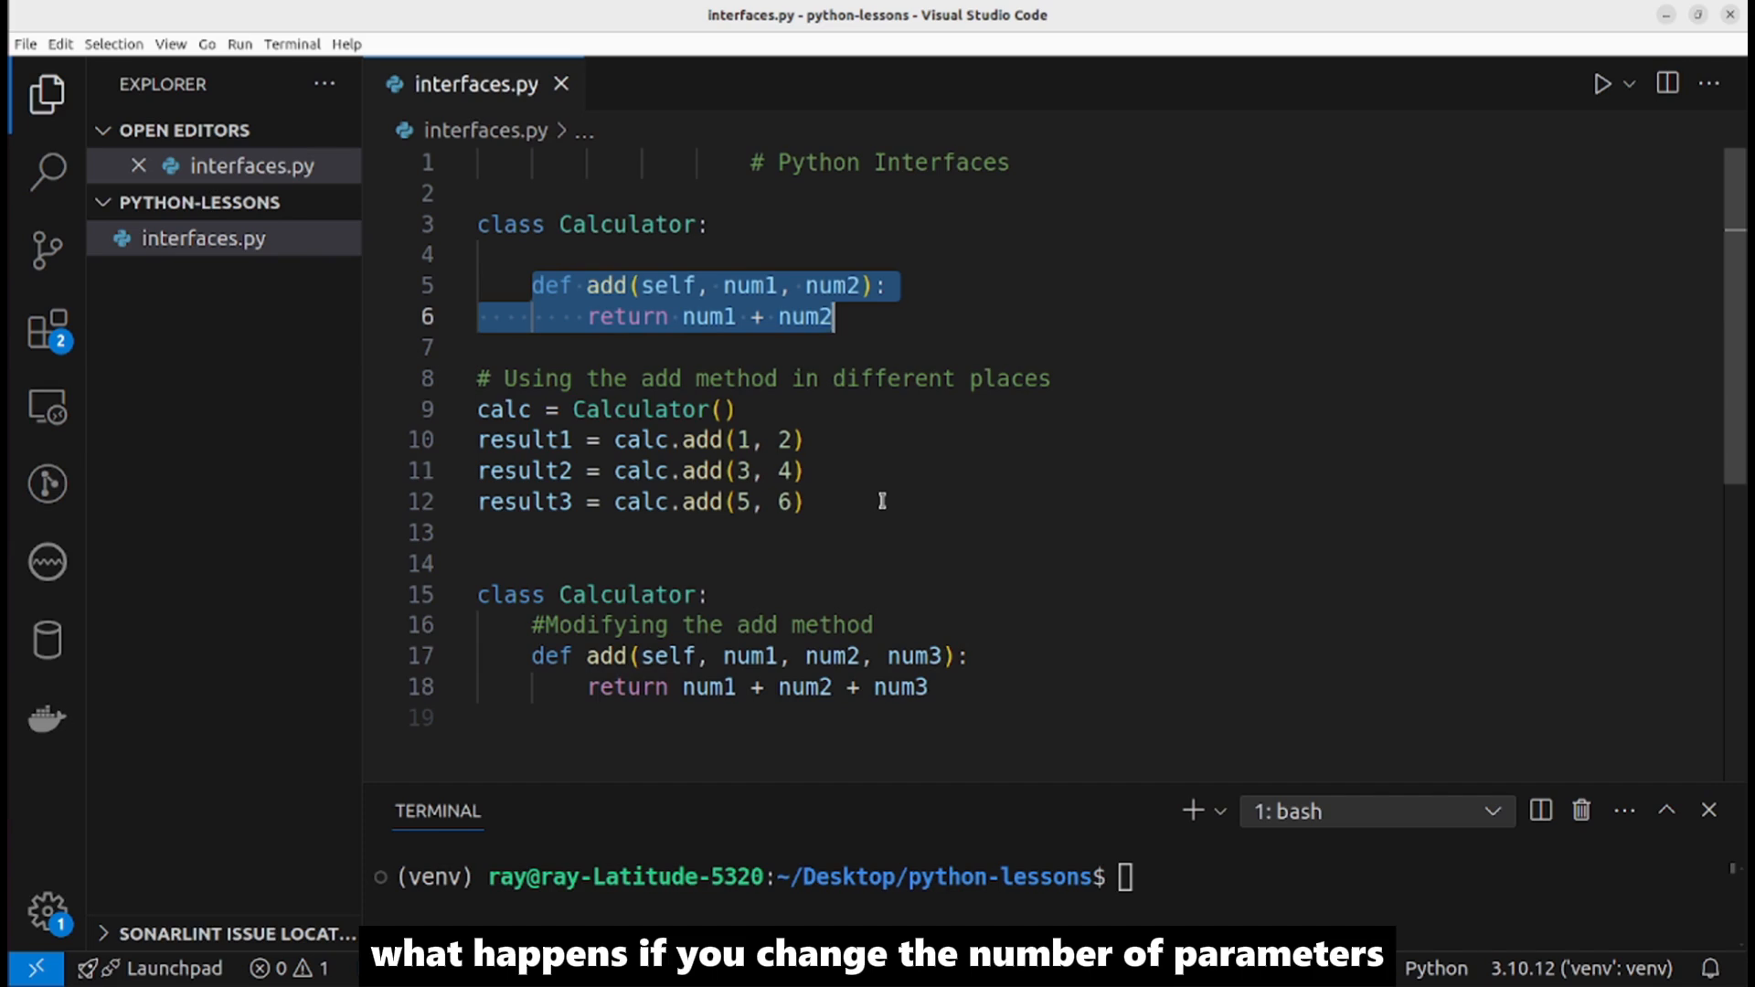
mouse_move(716, 624)
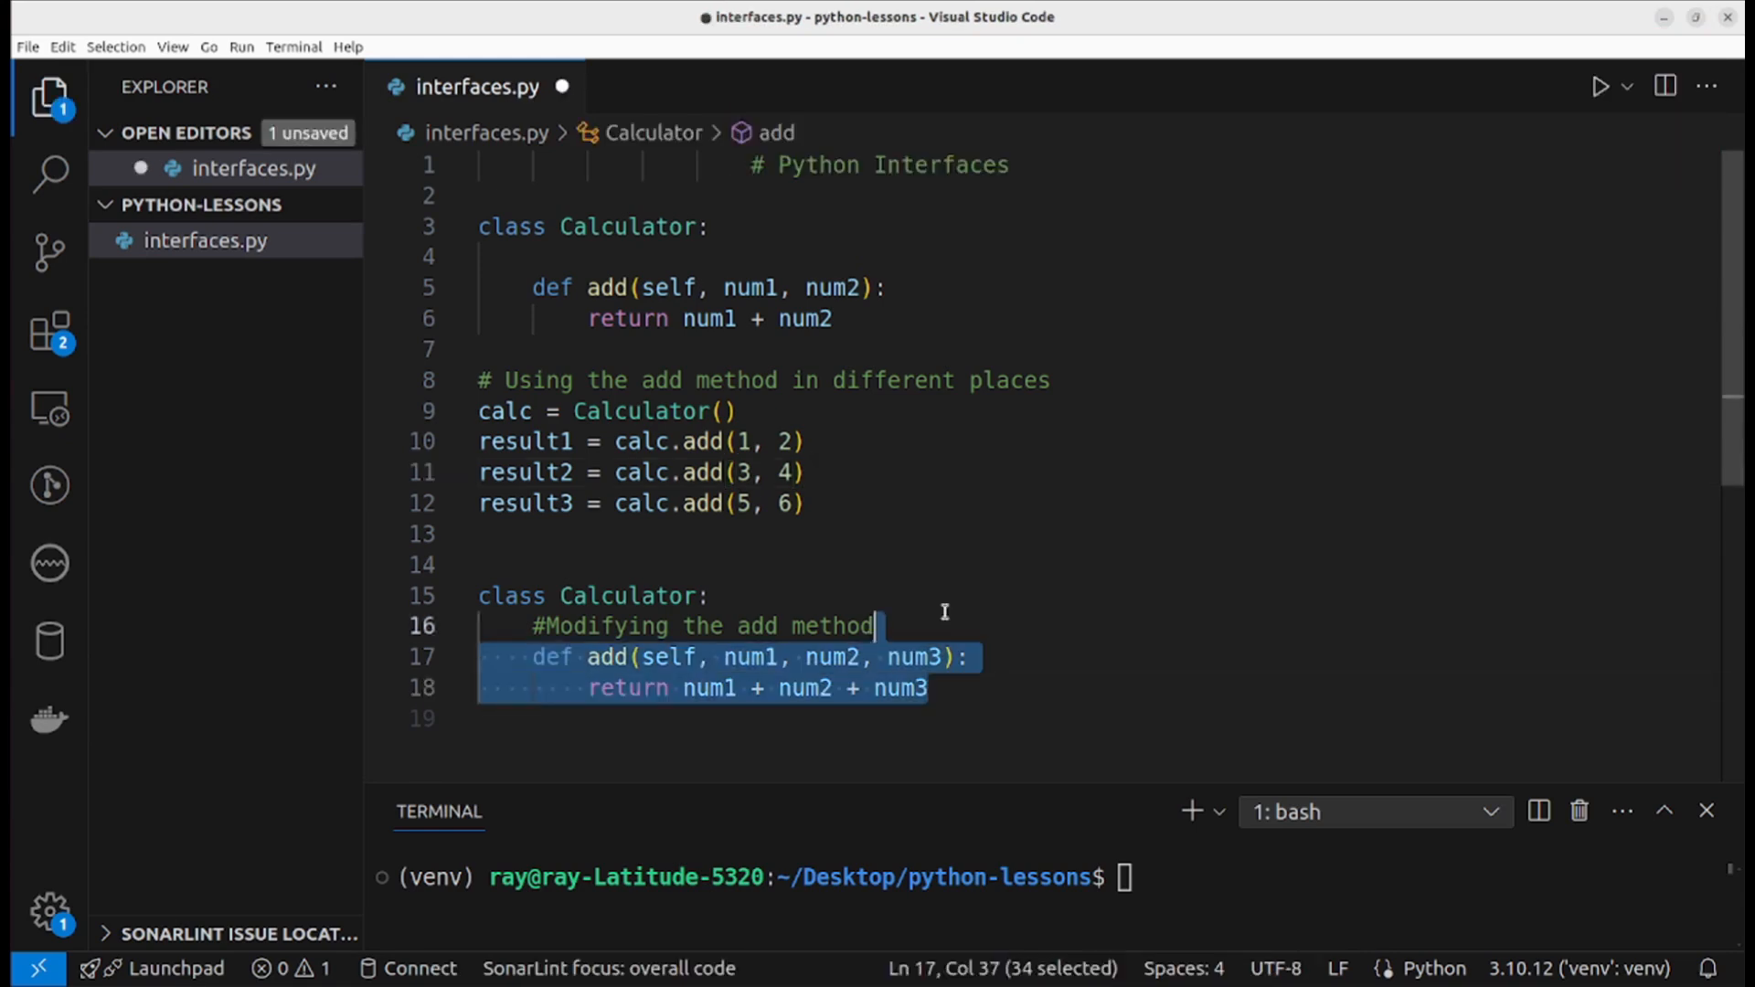
key(ctrl+/)
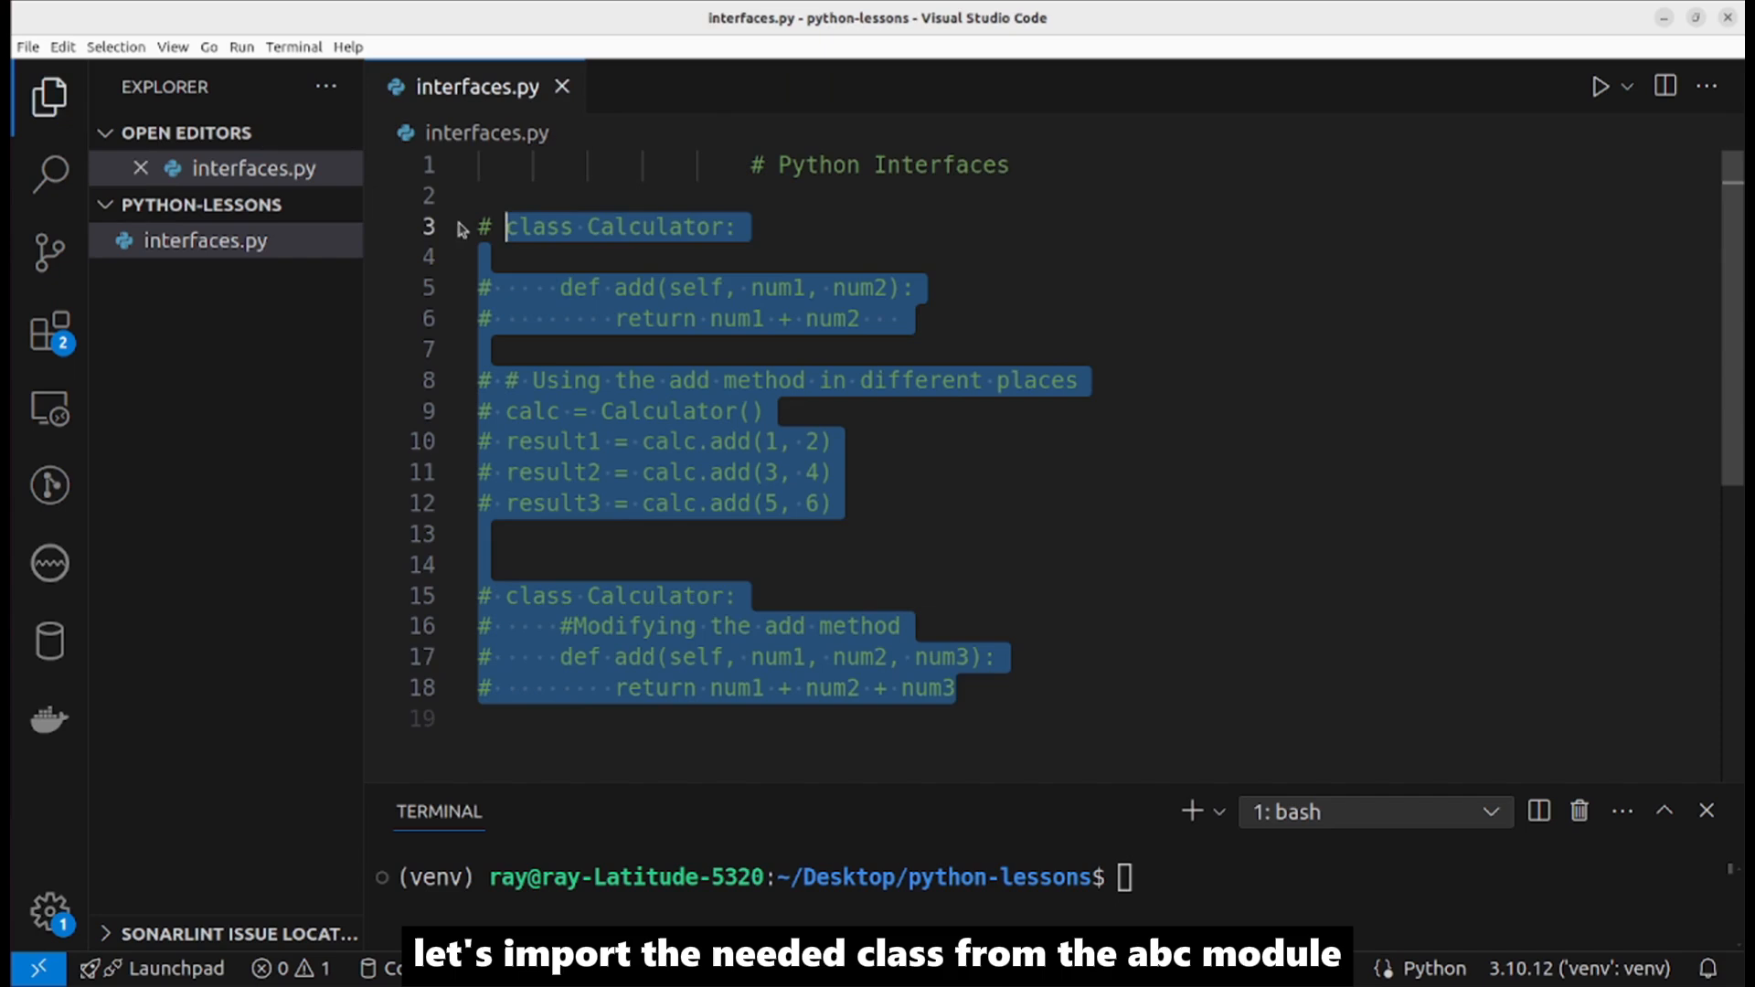
text(from abc import)
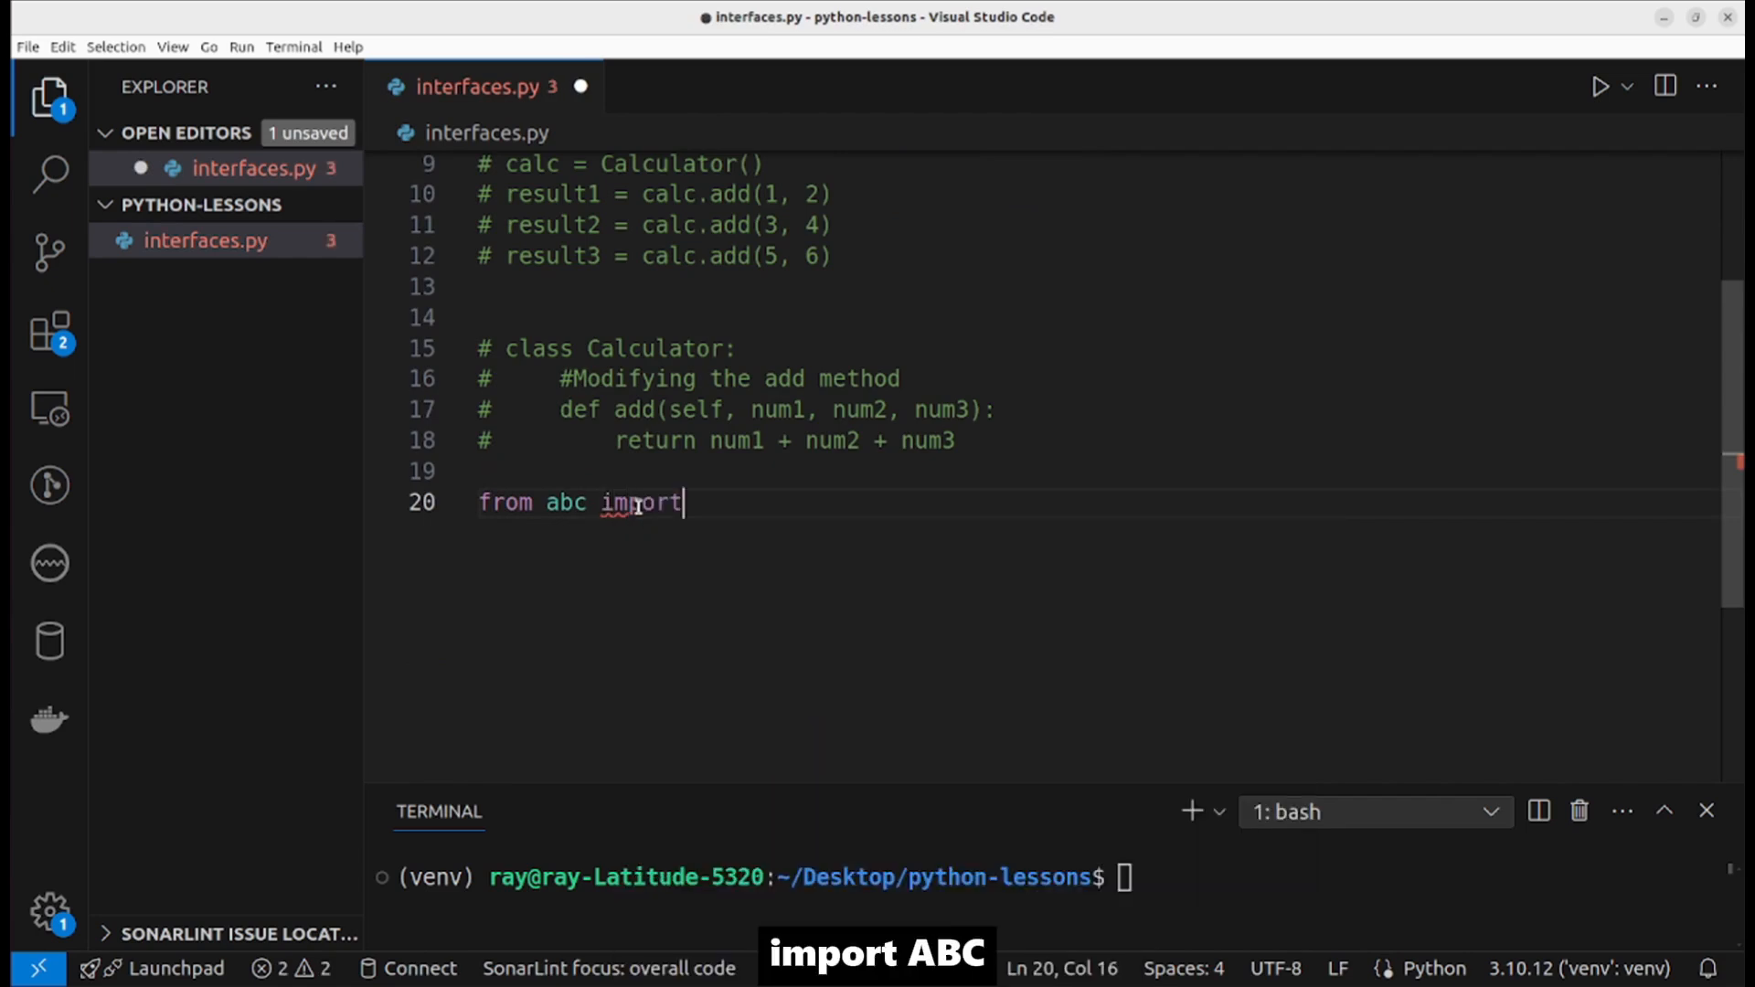
text(ABC)
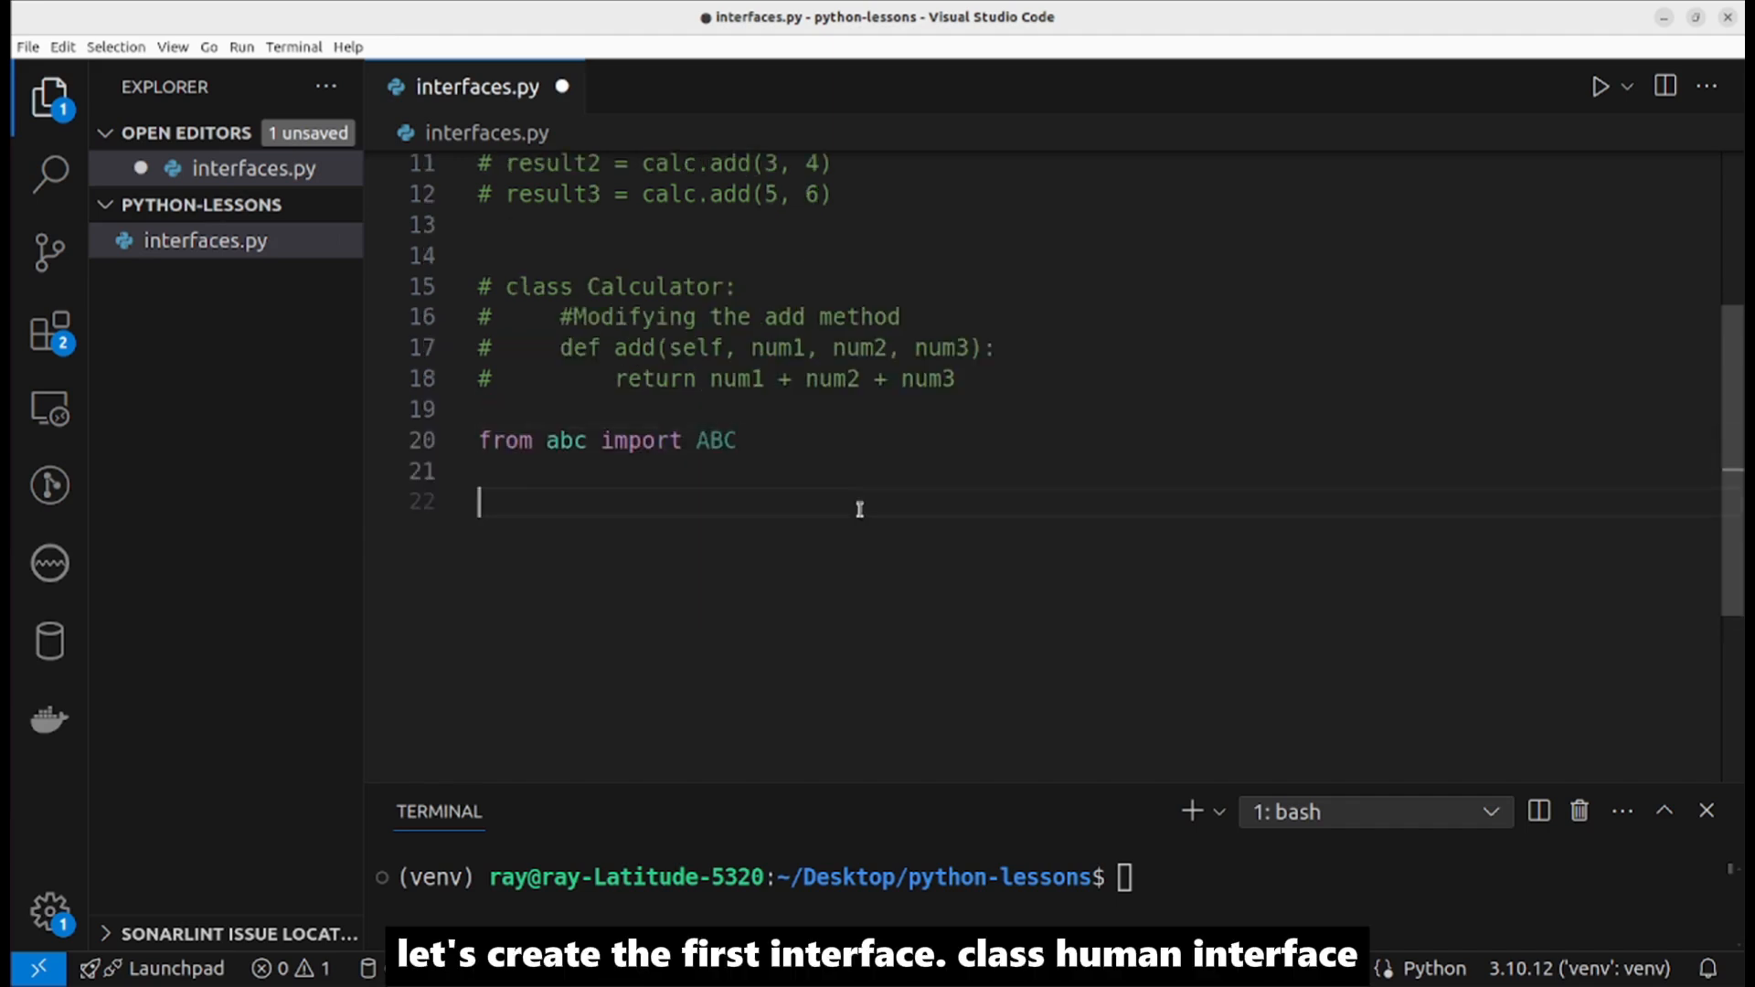
Step: Define class HumanInterface(ABC) with a pass placeholder body
text(class Hu)
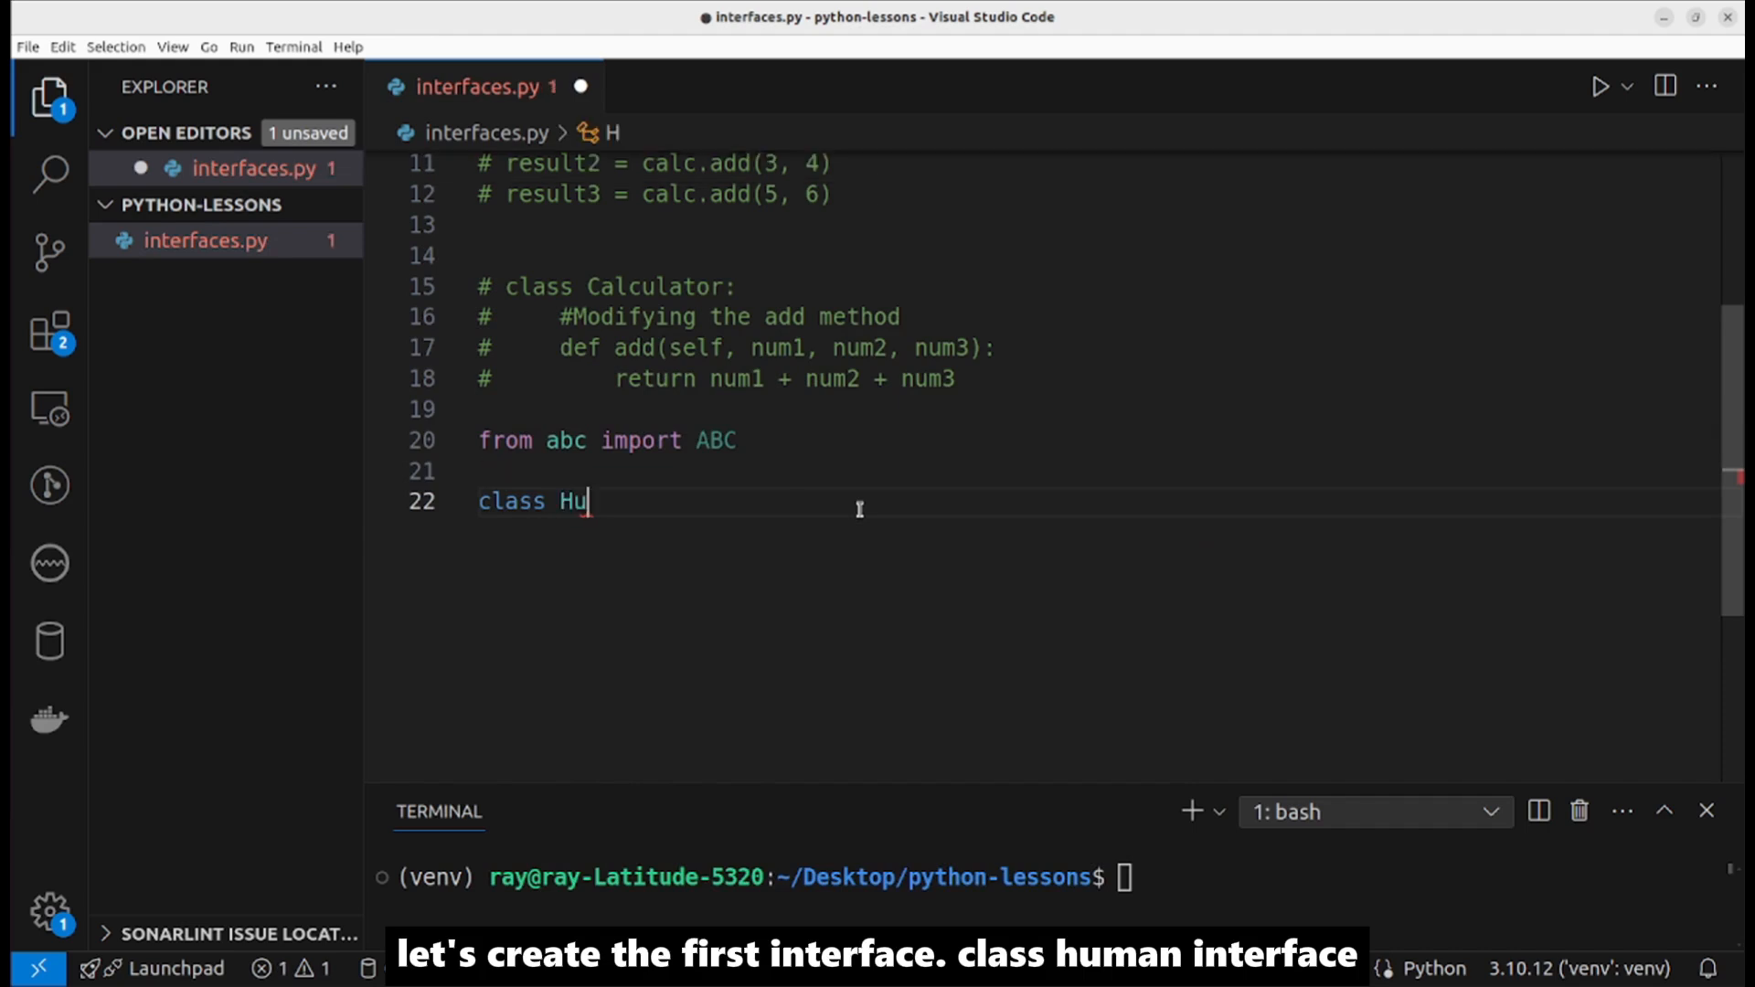
text(manIn)
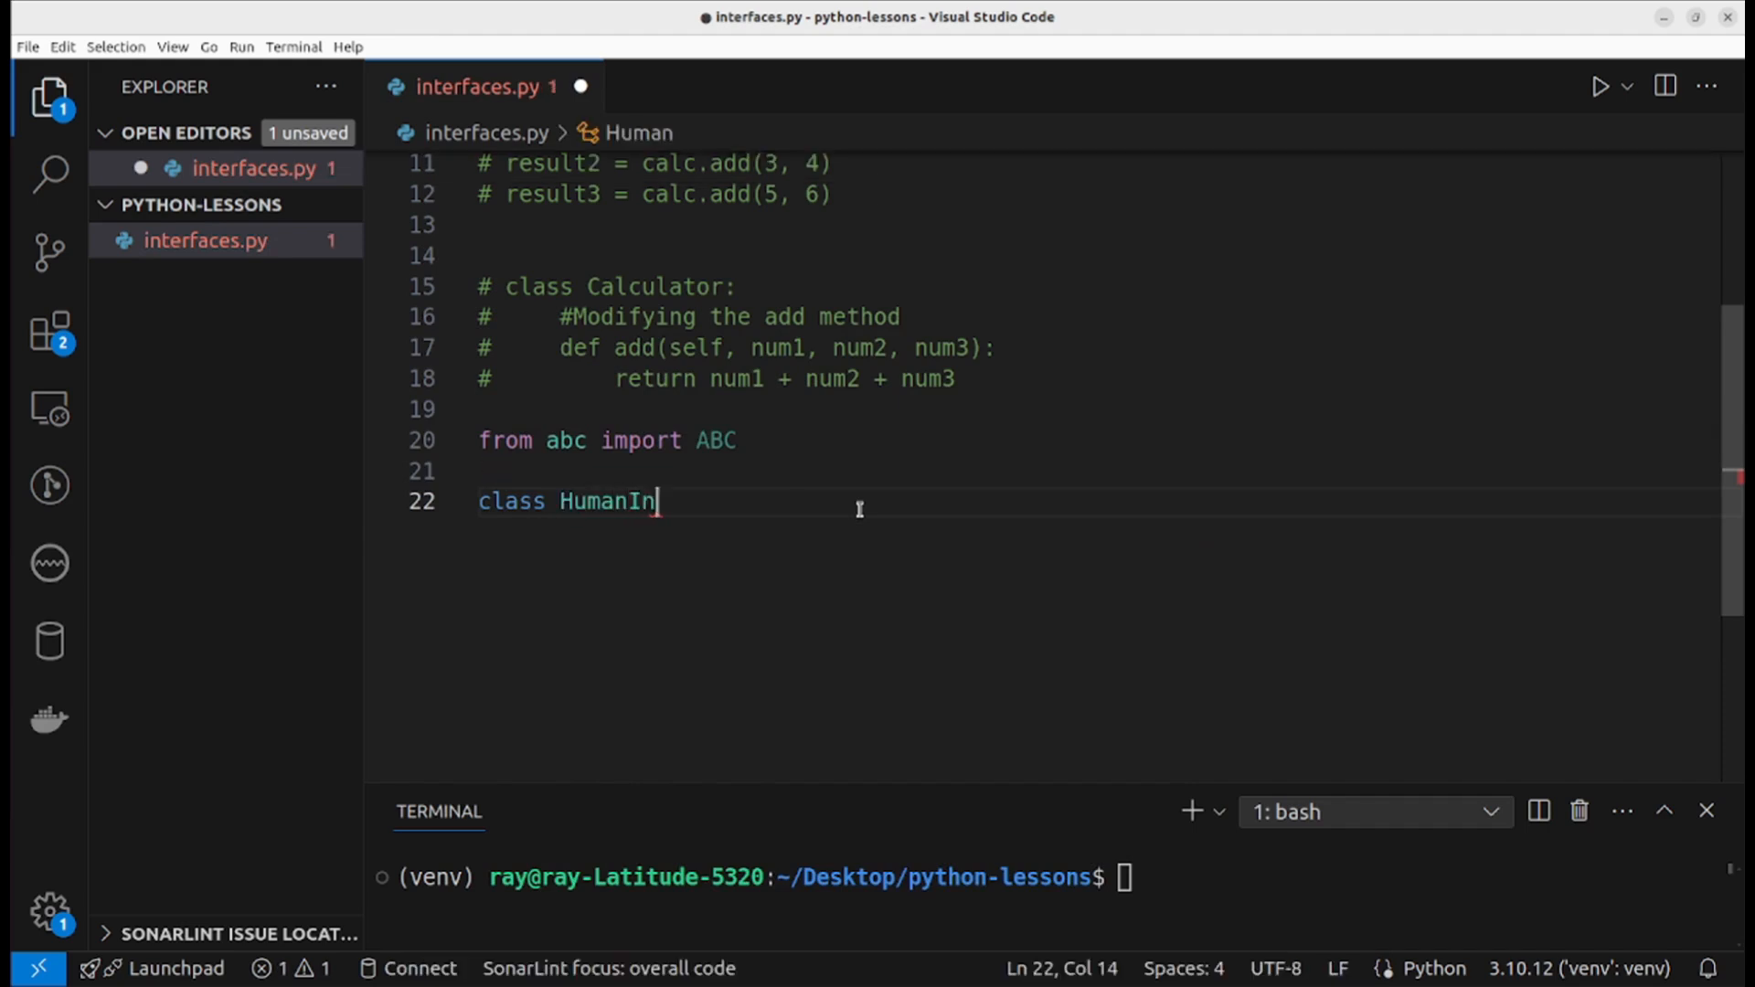
text(terface(AB)
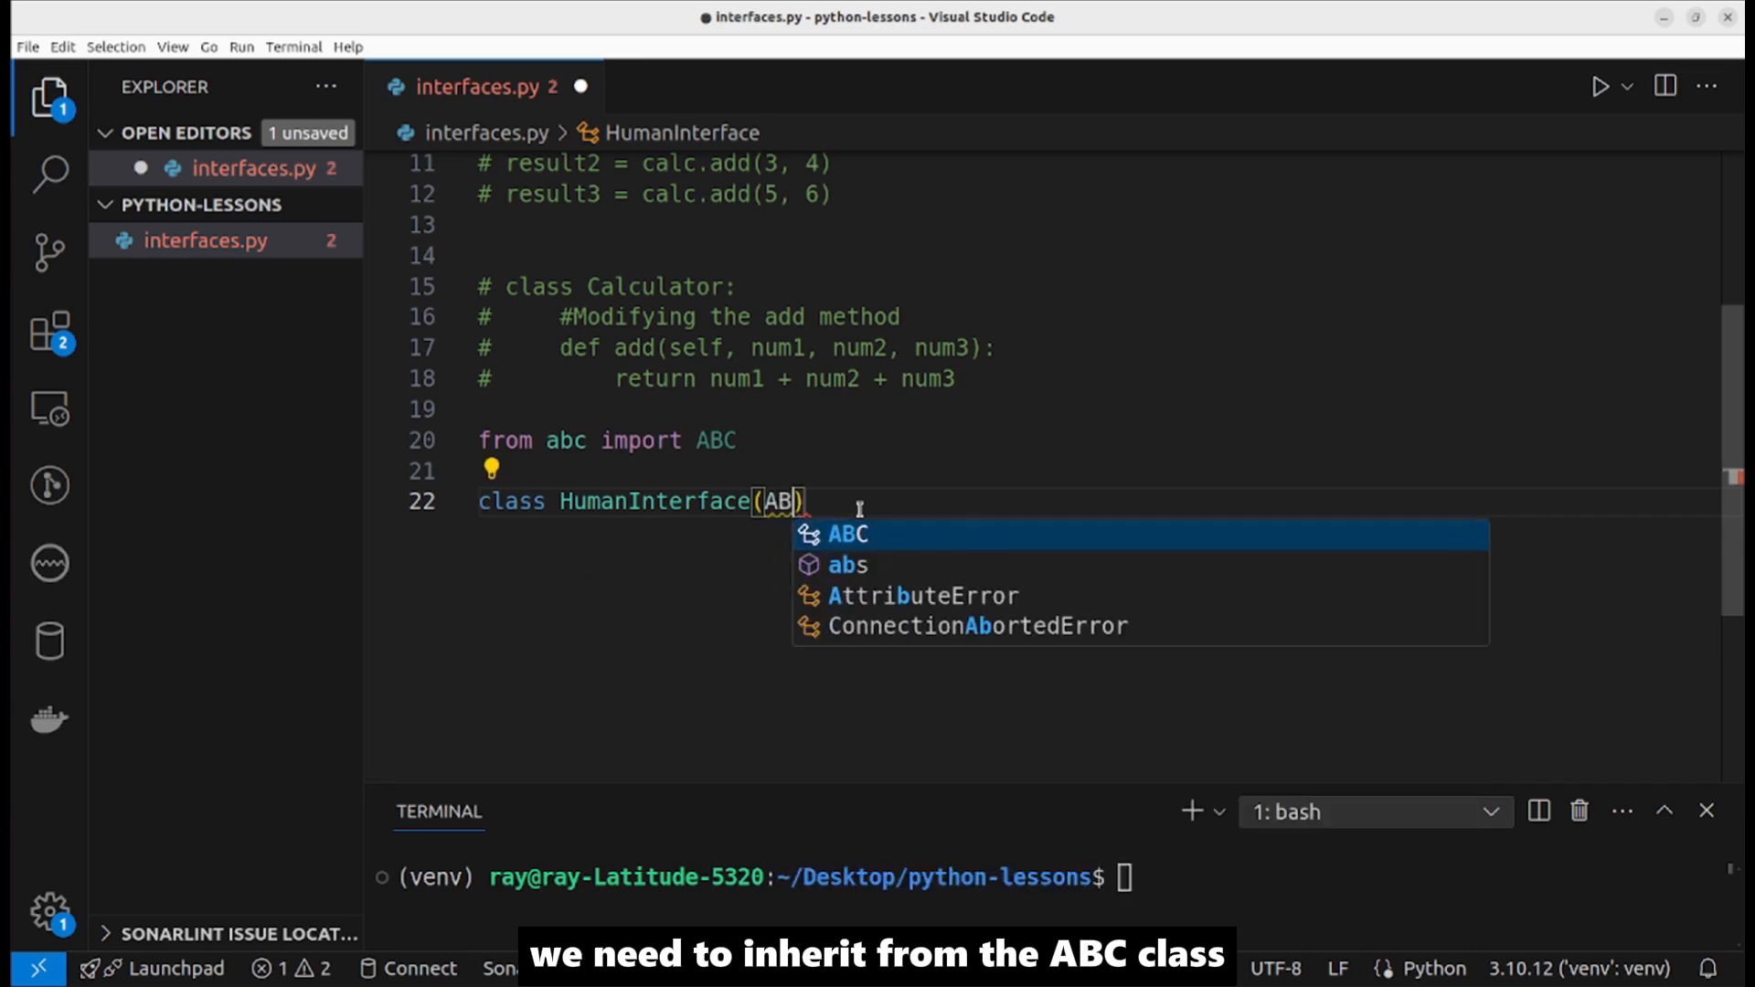
key(Enter)
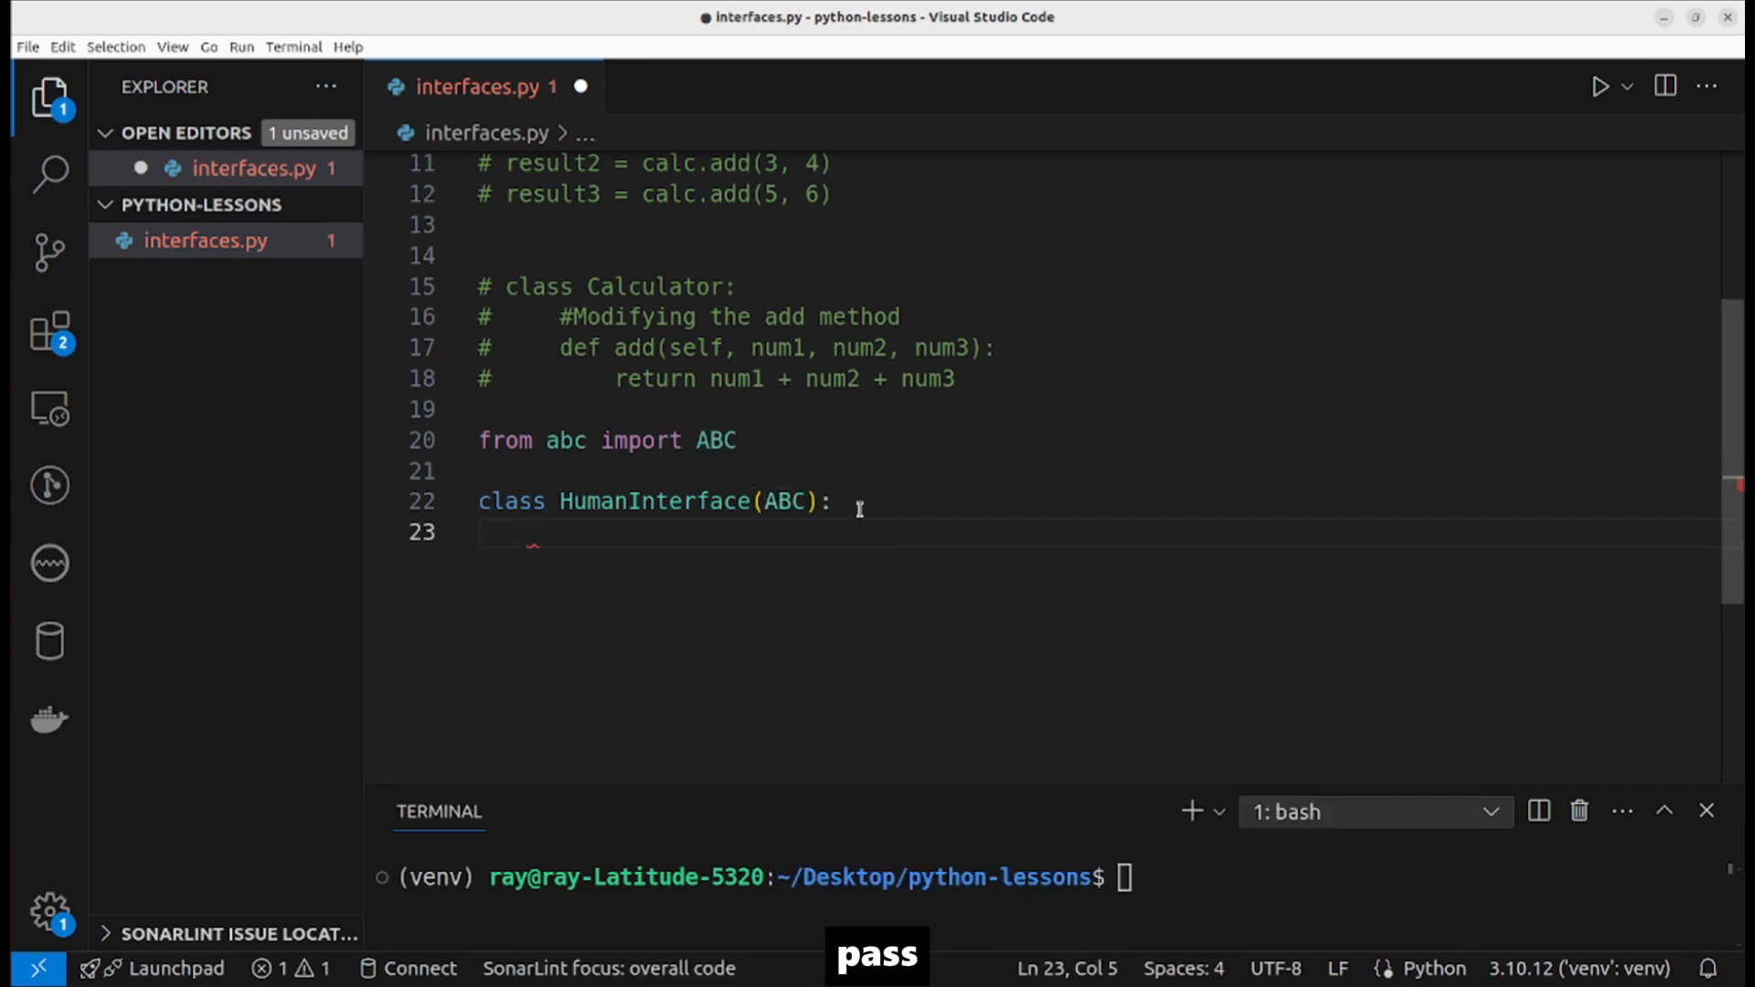
text(pass)
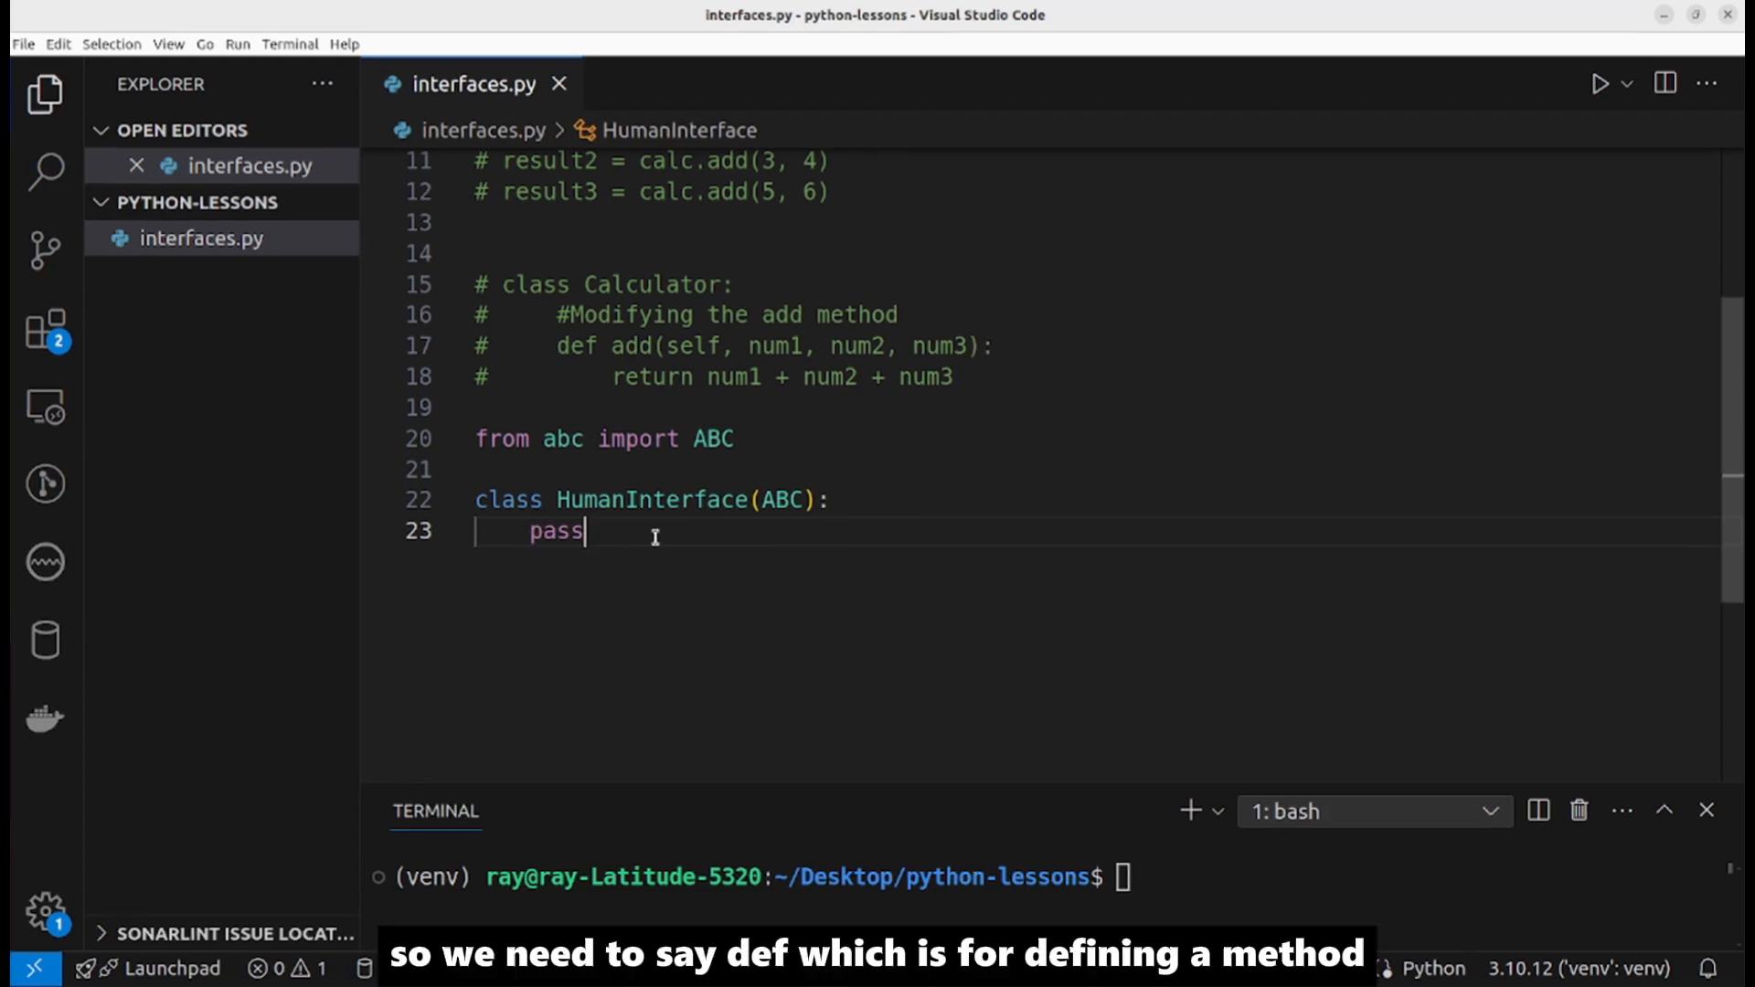
text(def)
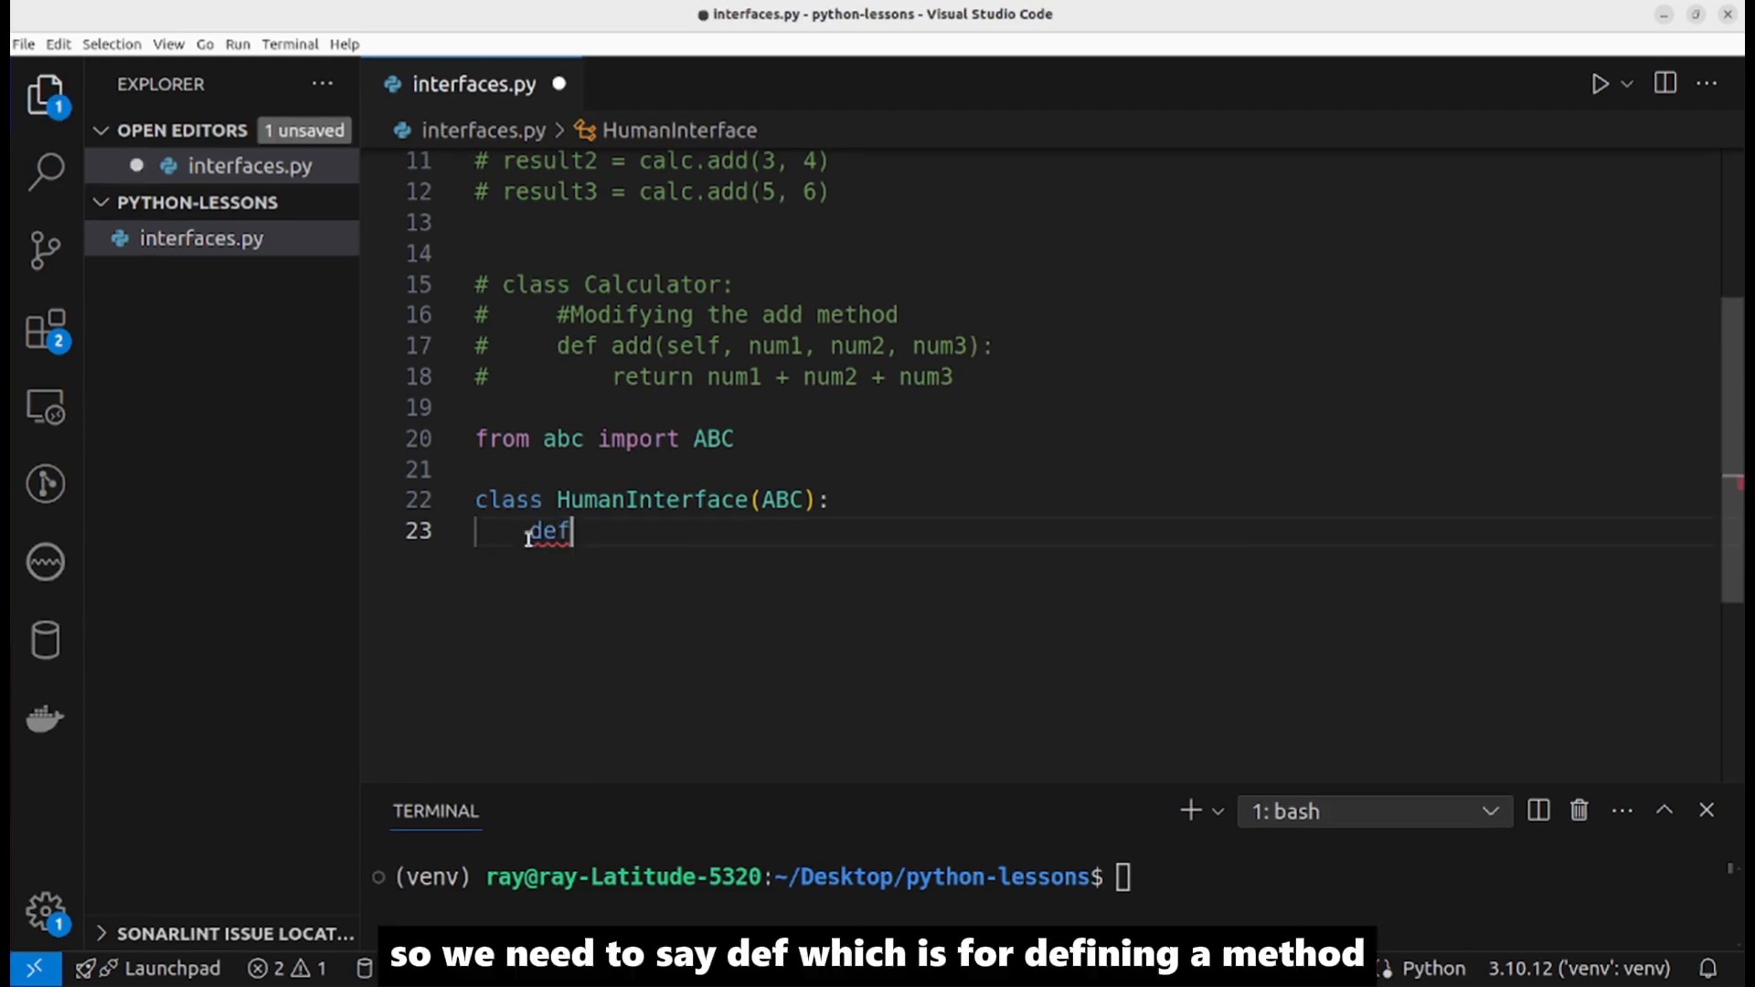
key(Enter)
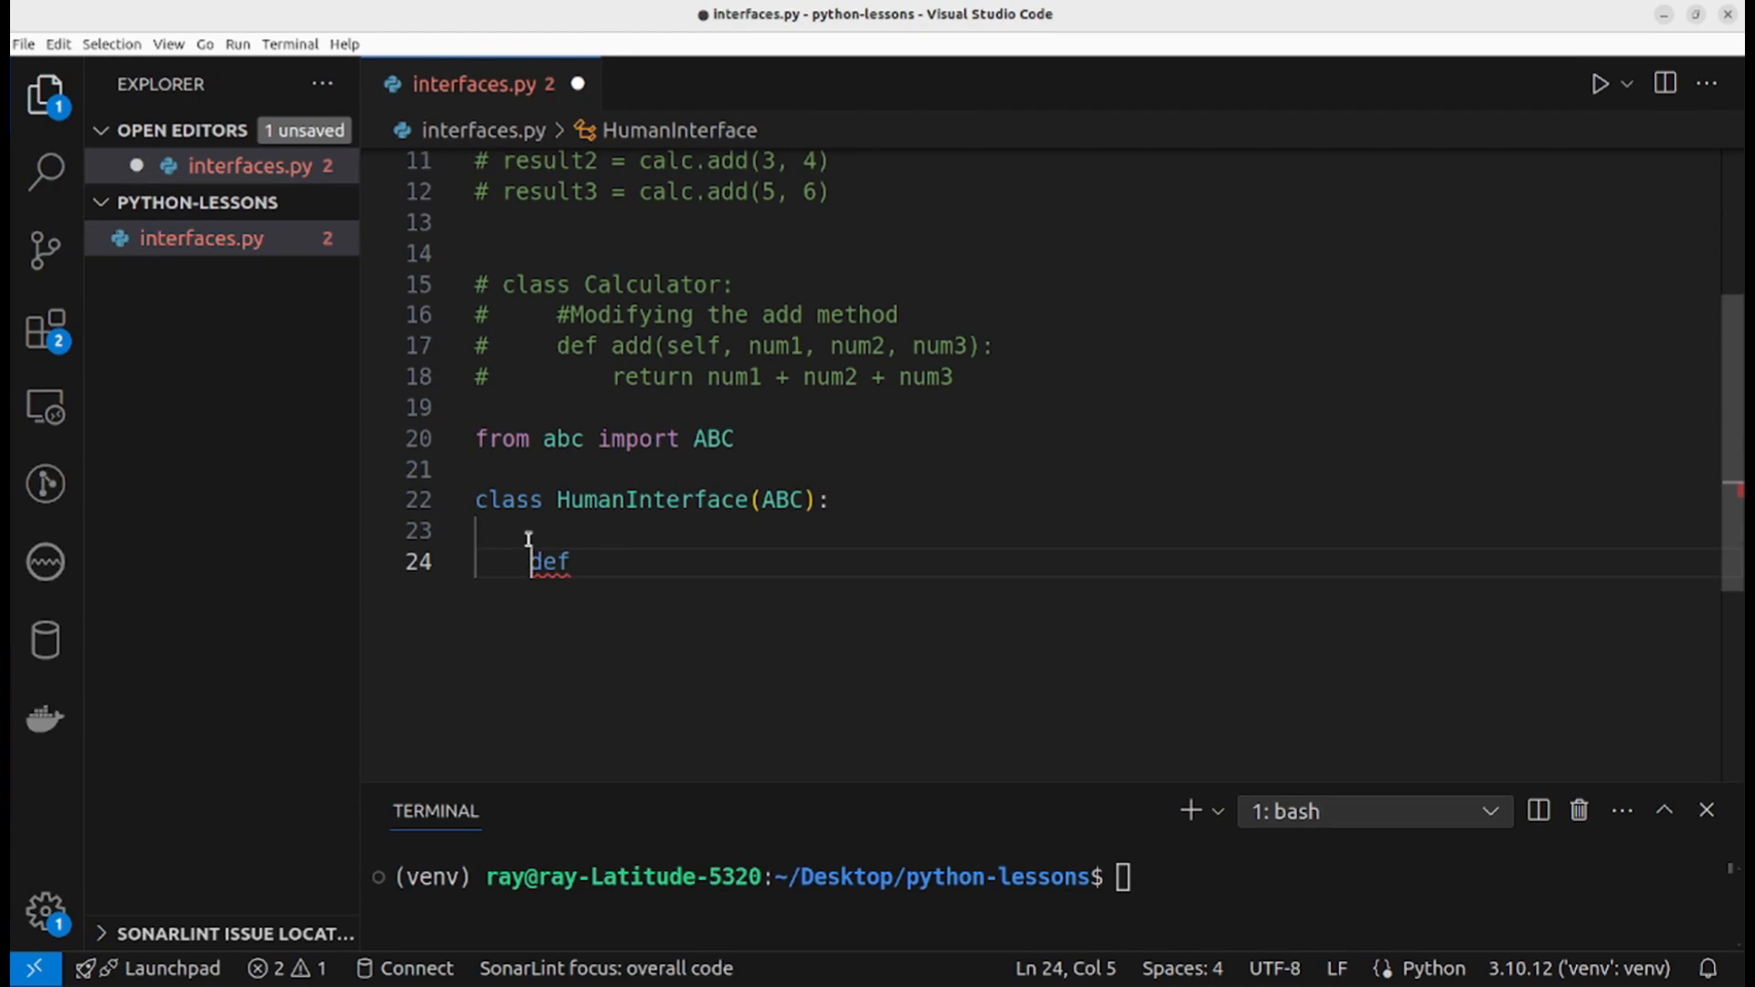
text(gree)
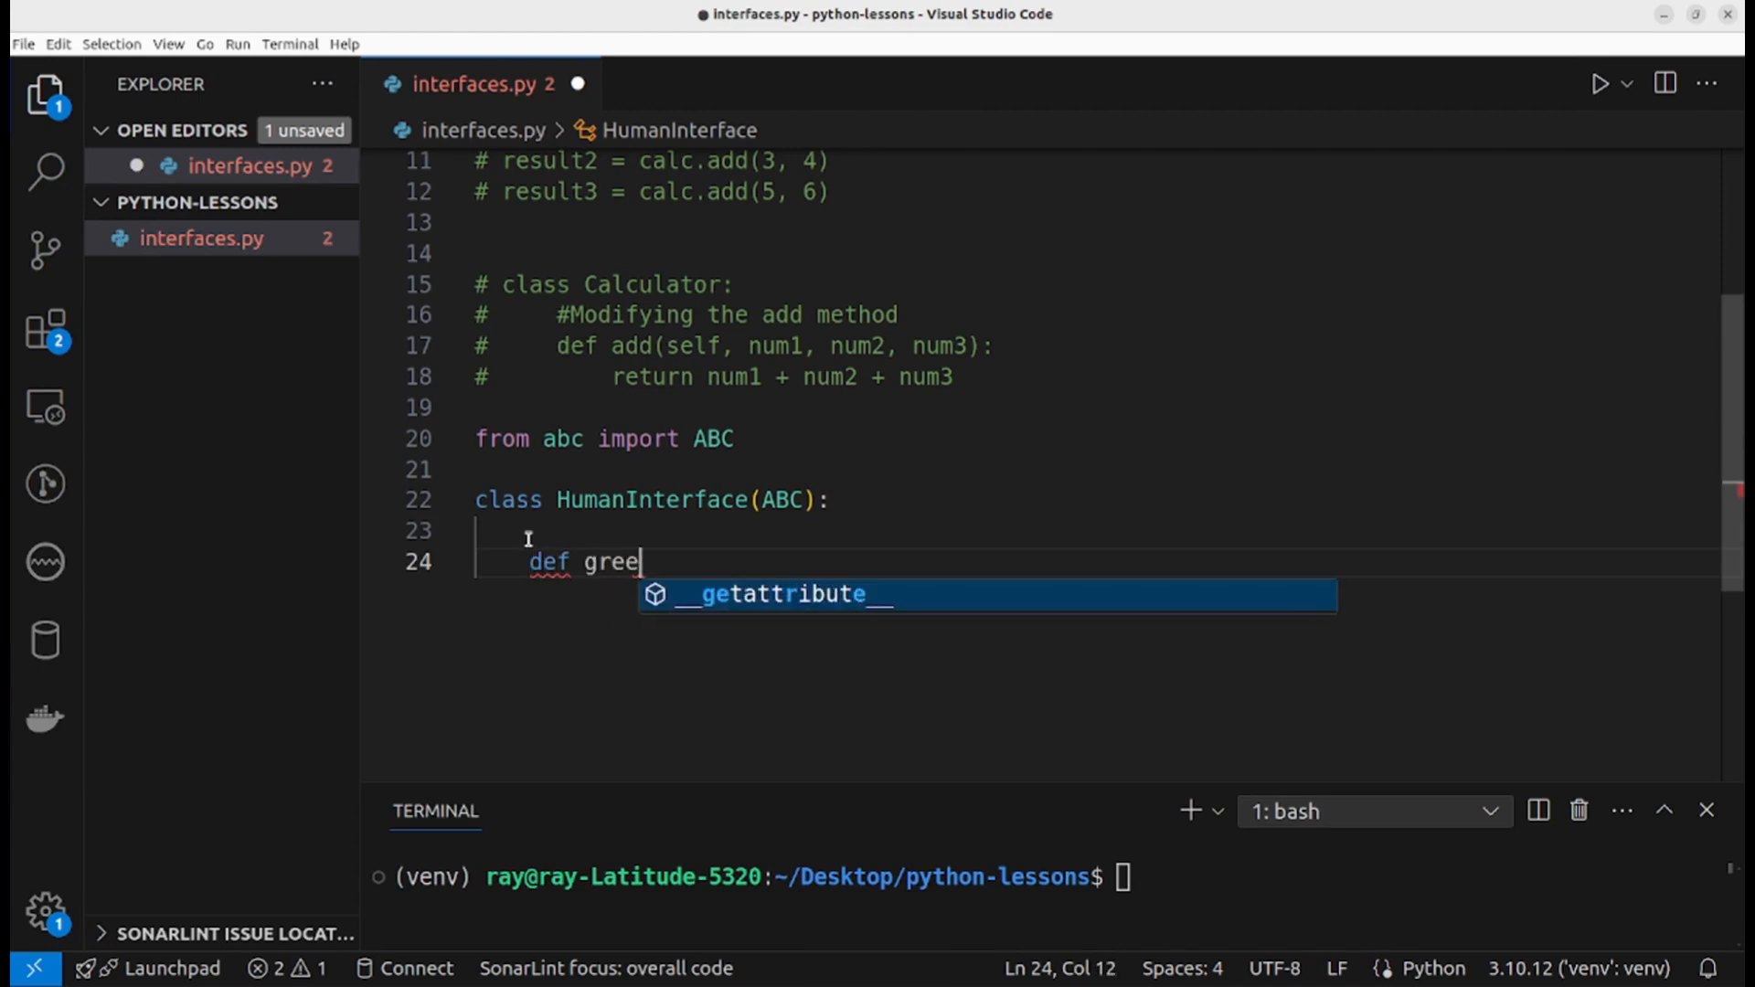
text(t(self):)
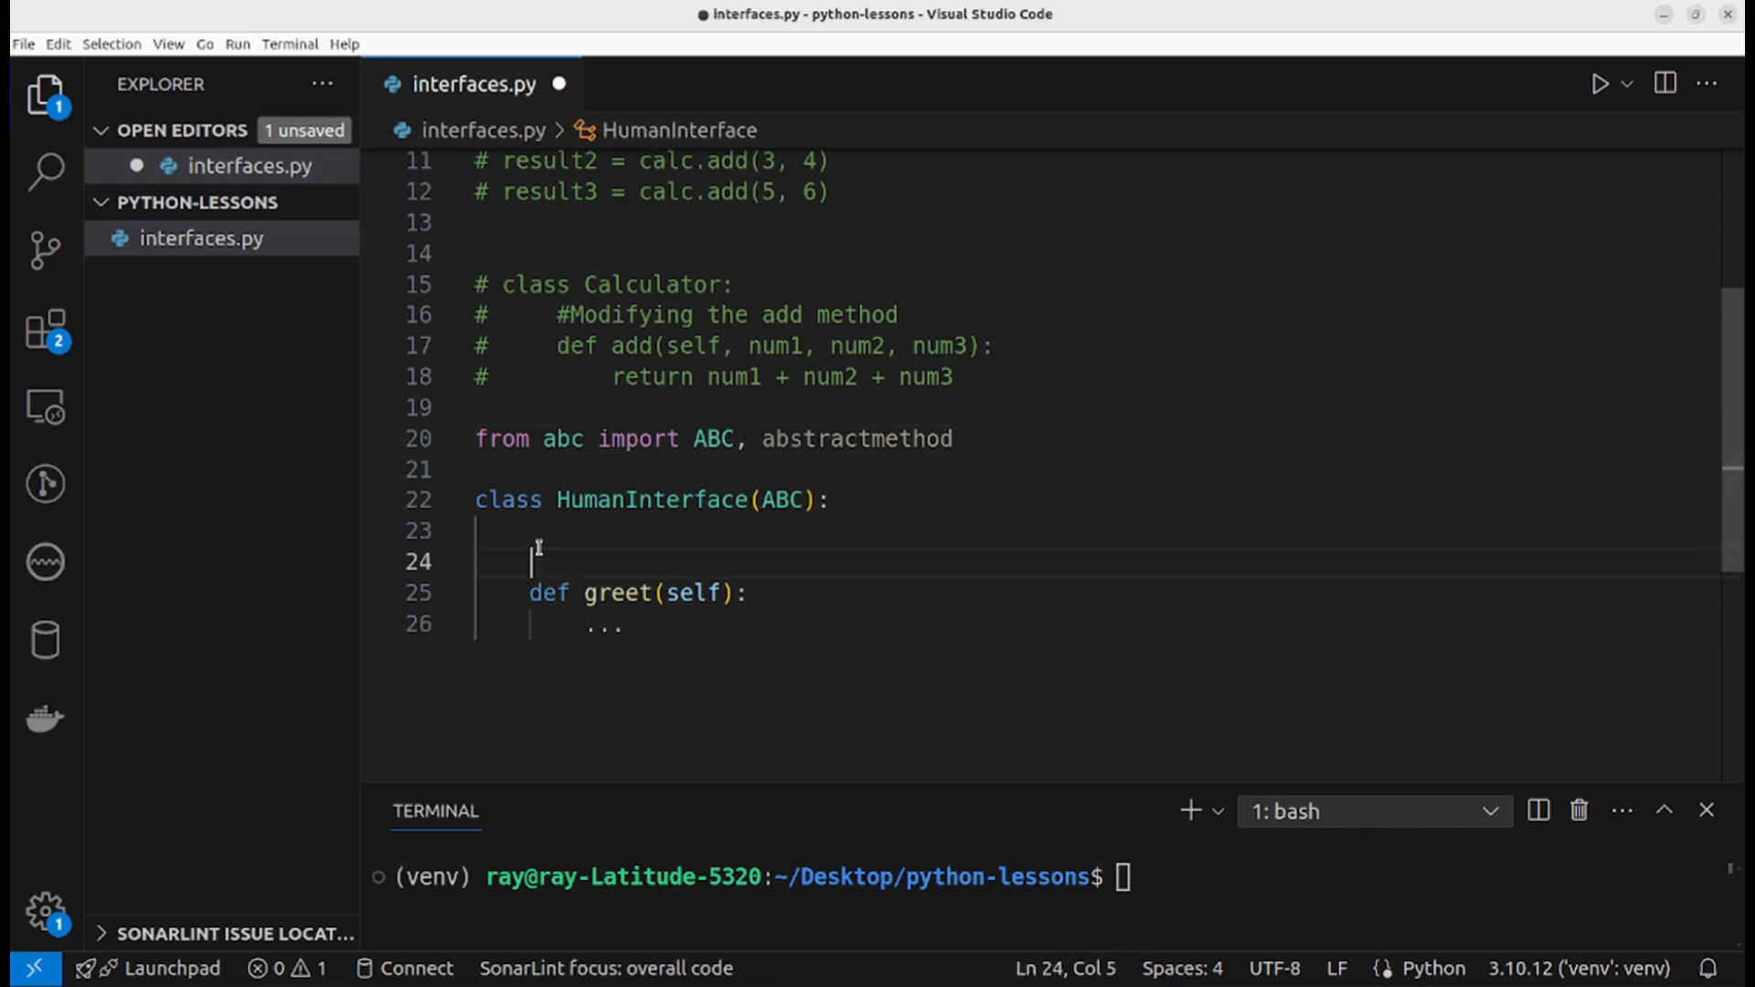
text(@abstractmethod)
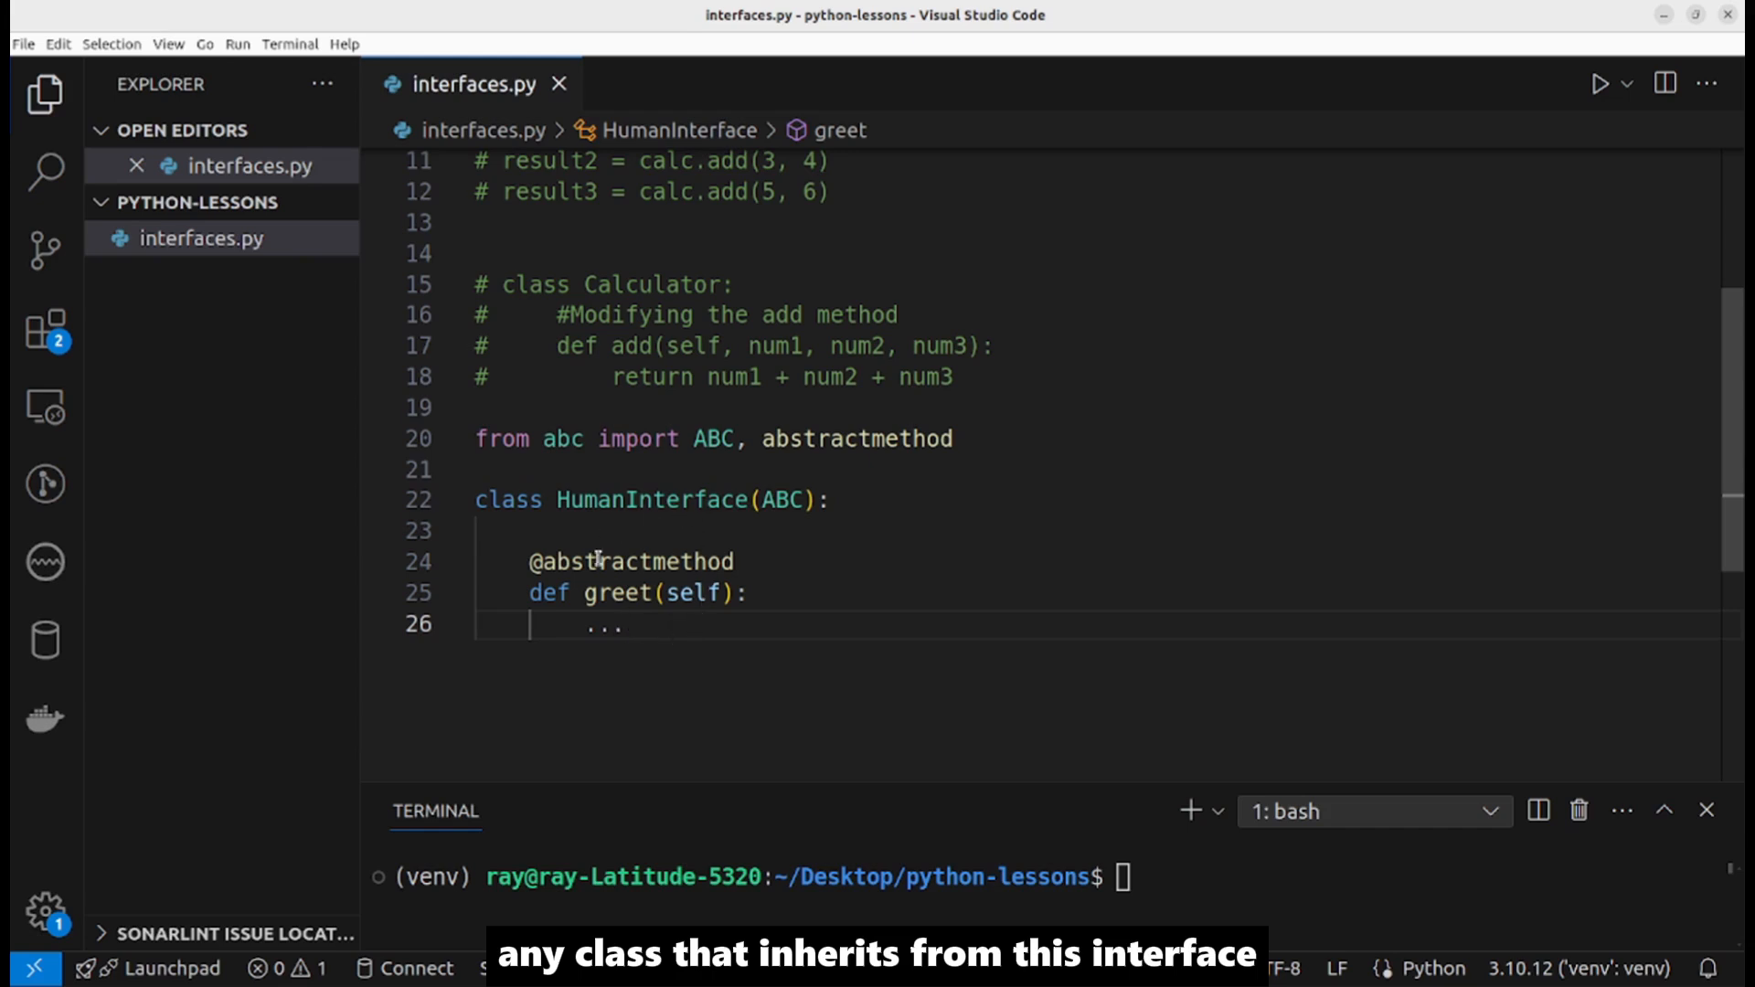
mouse_move(617, 655)
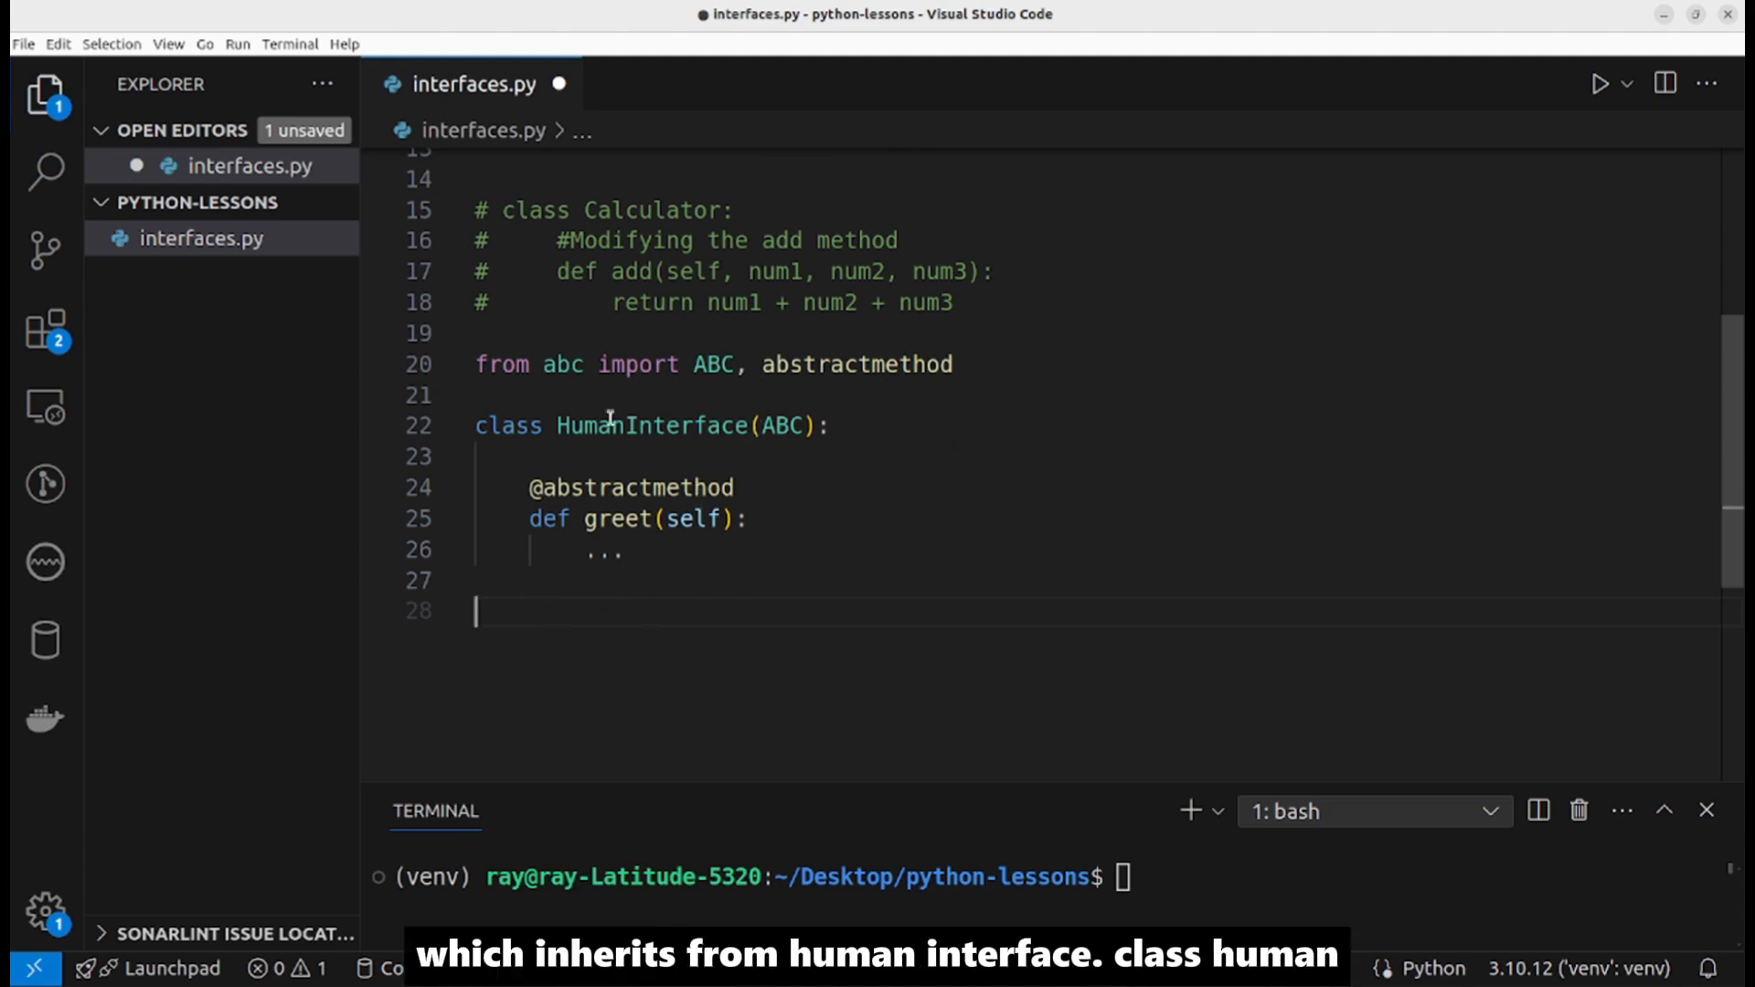
mouse_move(554, 637)
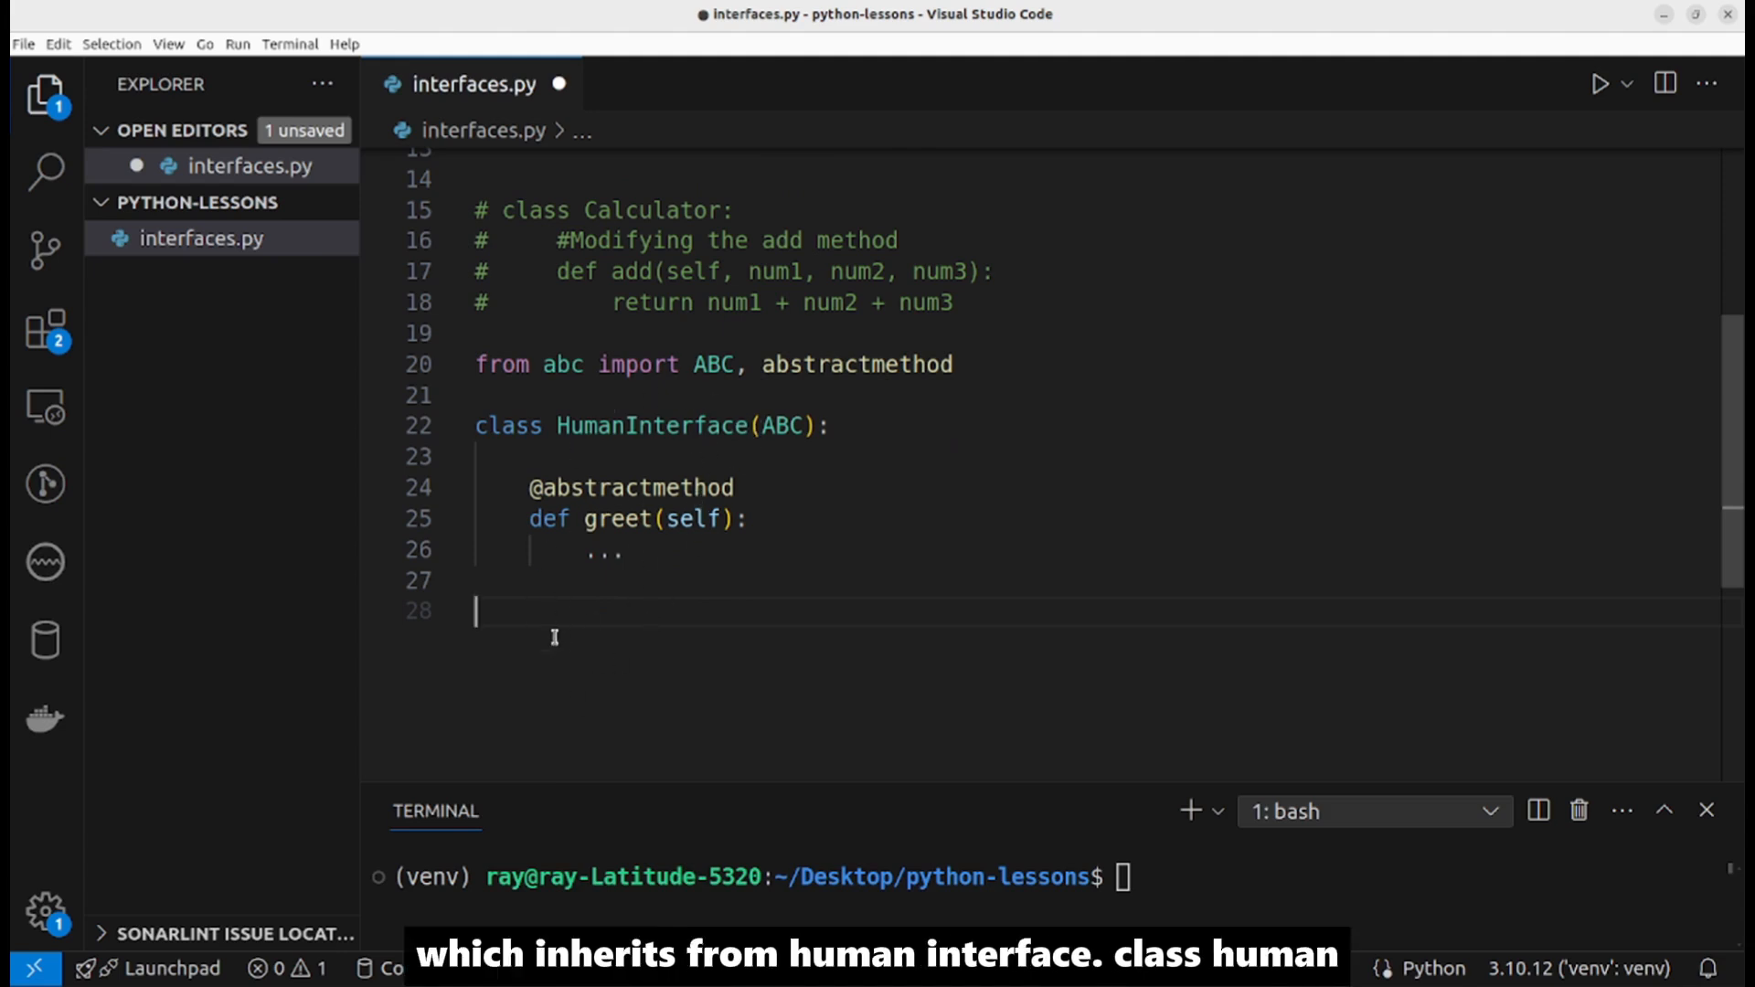
Step: Define an empty class Human(HumanInterface) and instantiate it with person = Human()
text(class Hu)
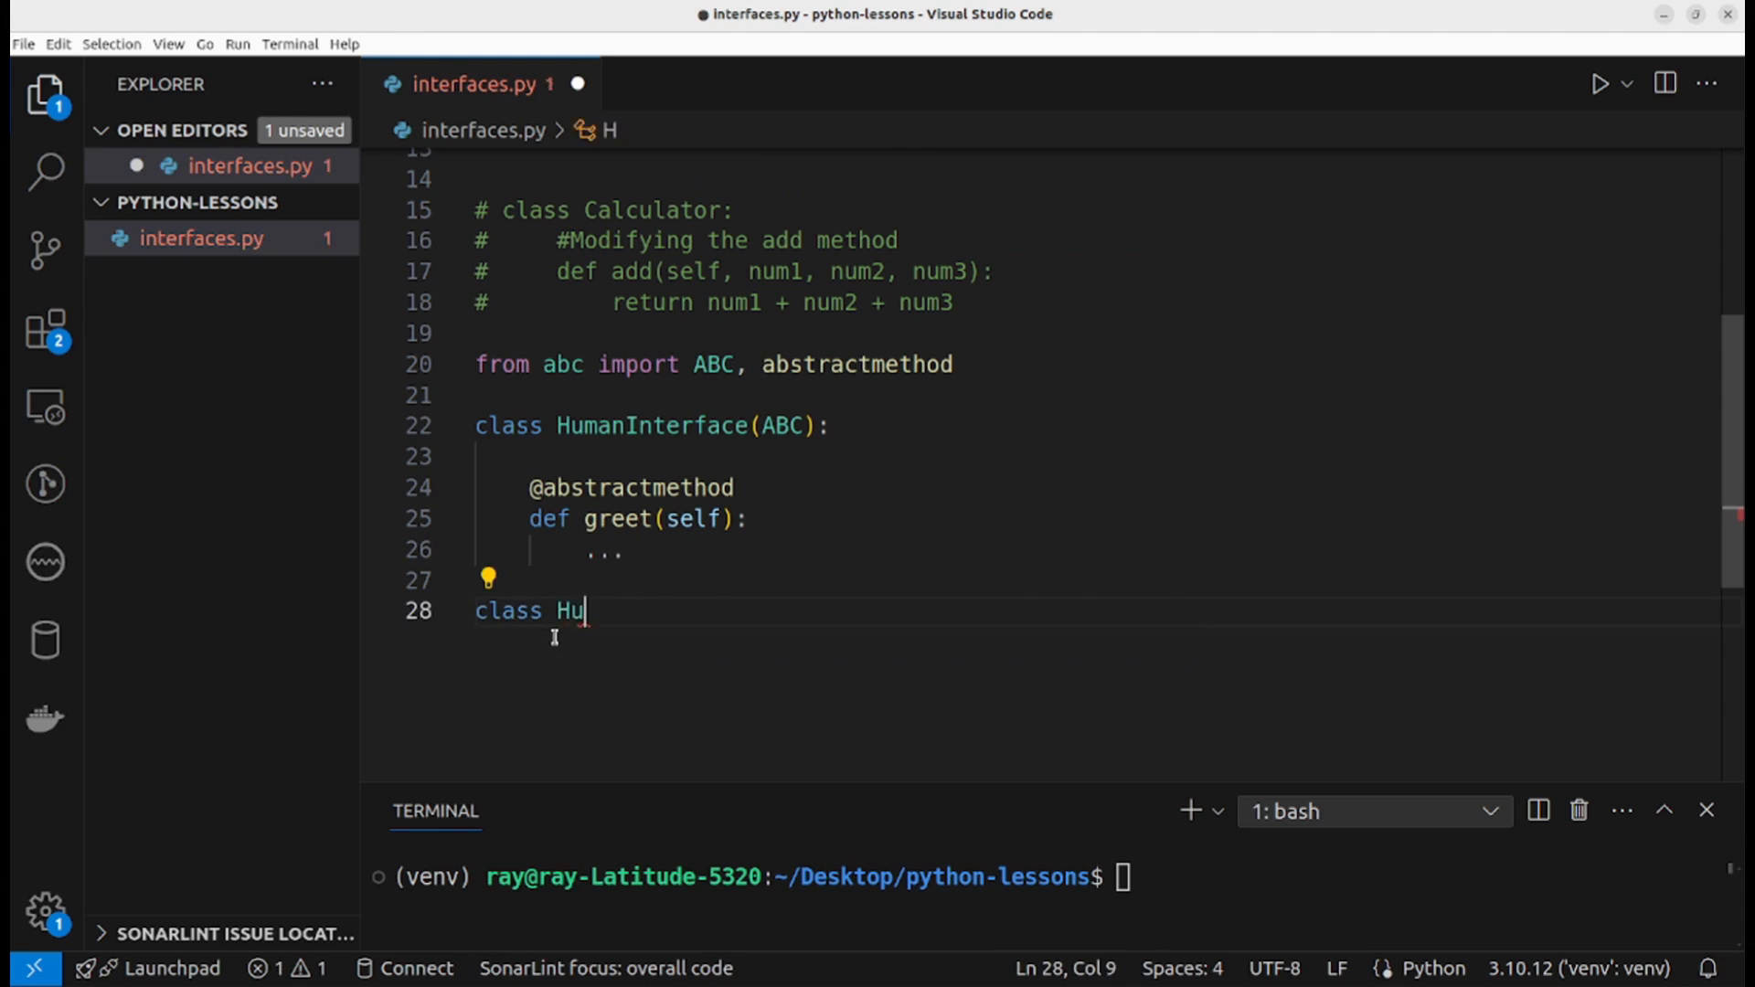
text(man(HumanInterface):)
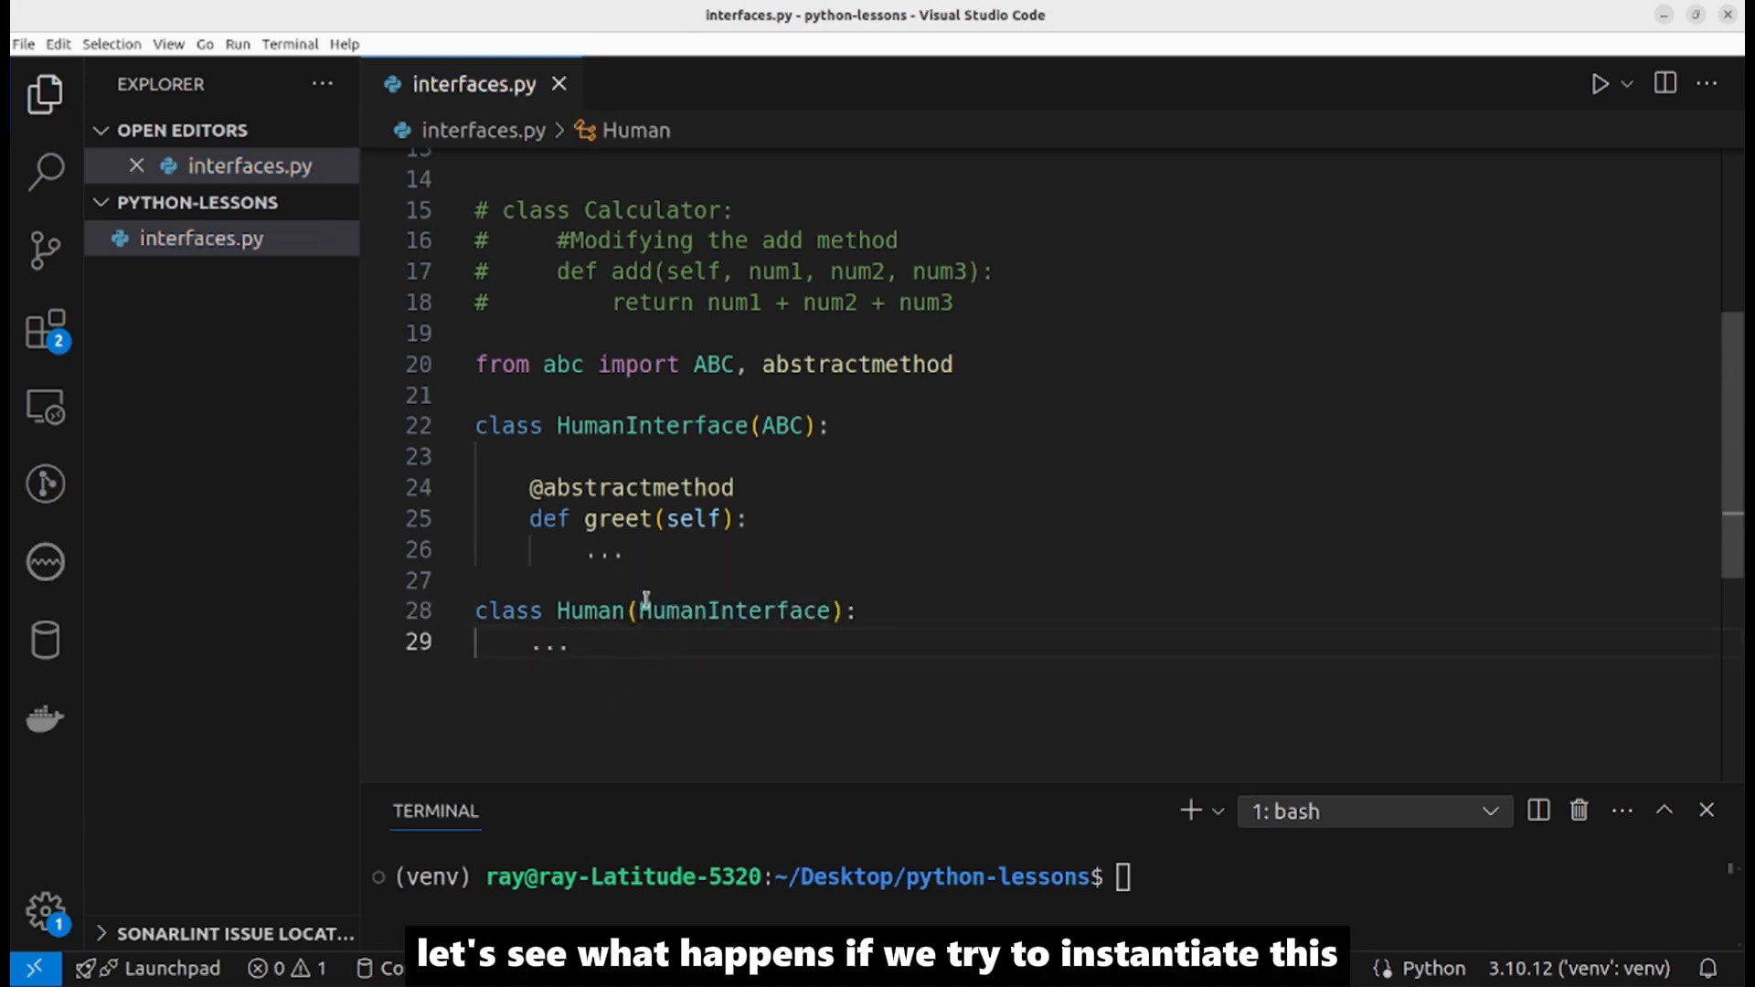
key(Enter)
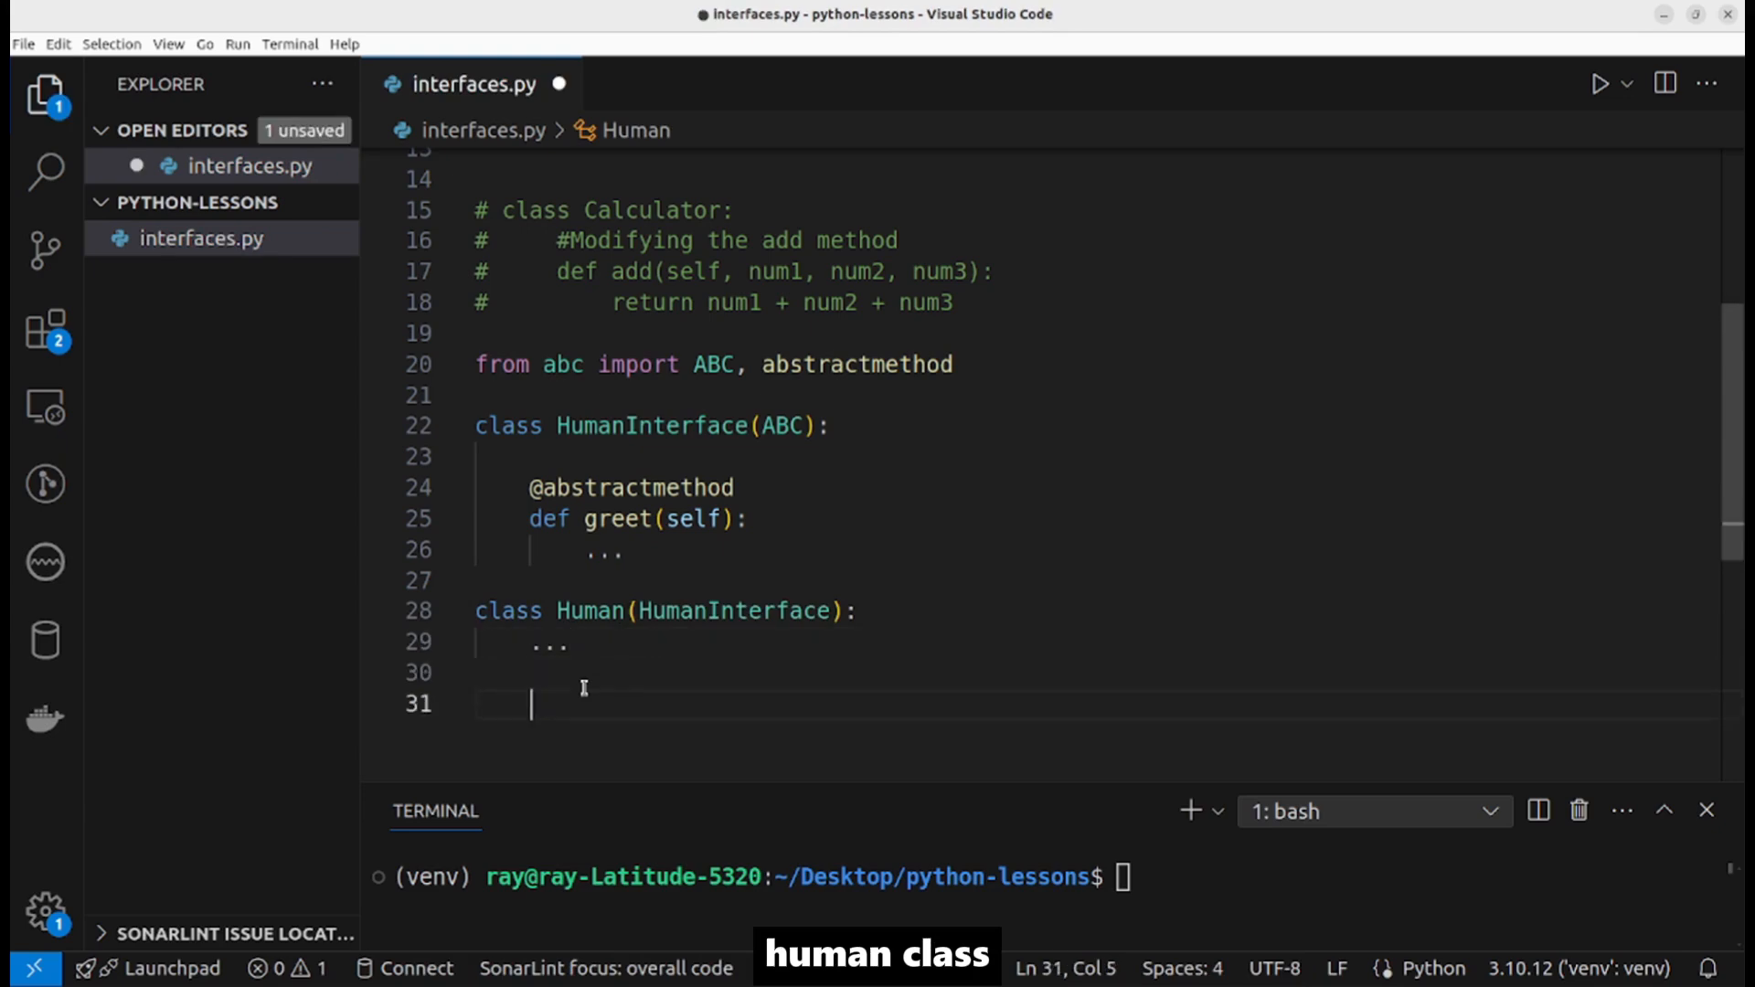
text(person)
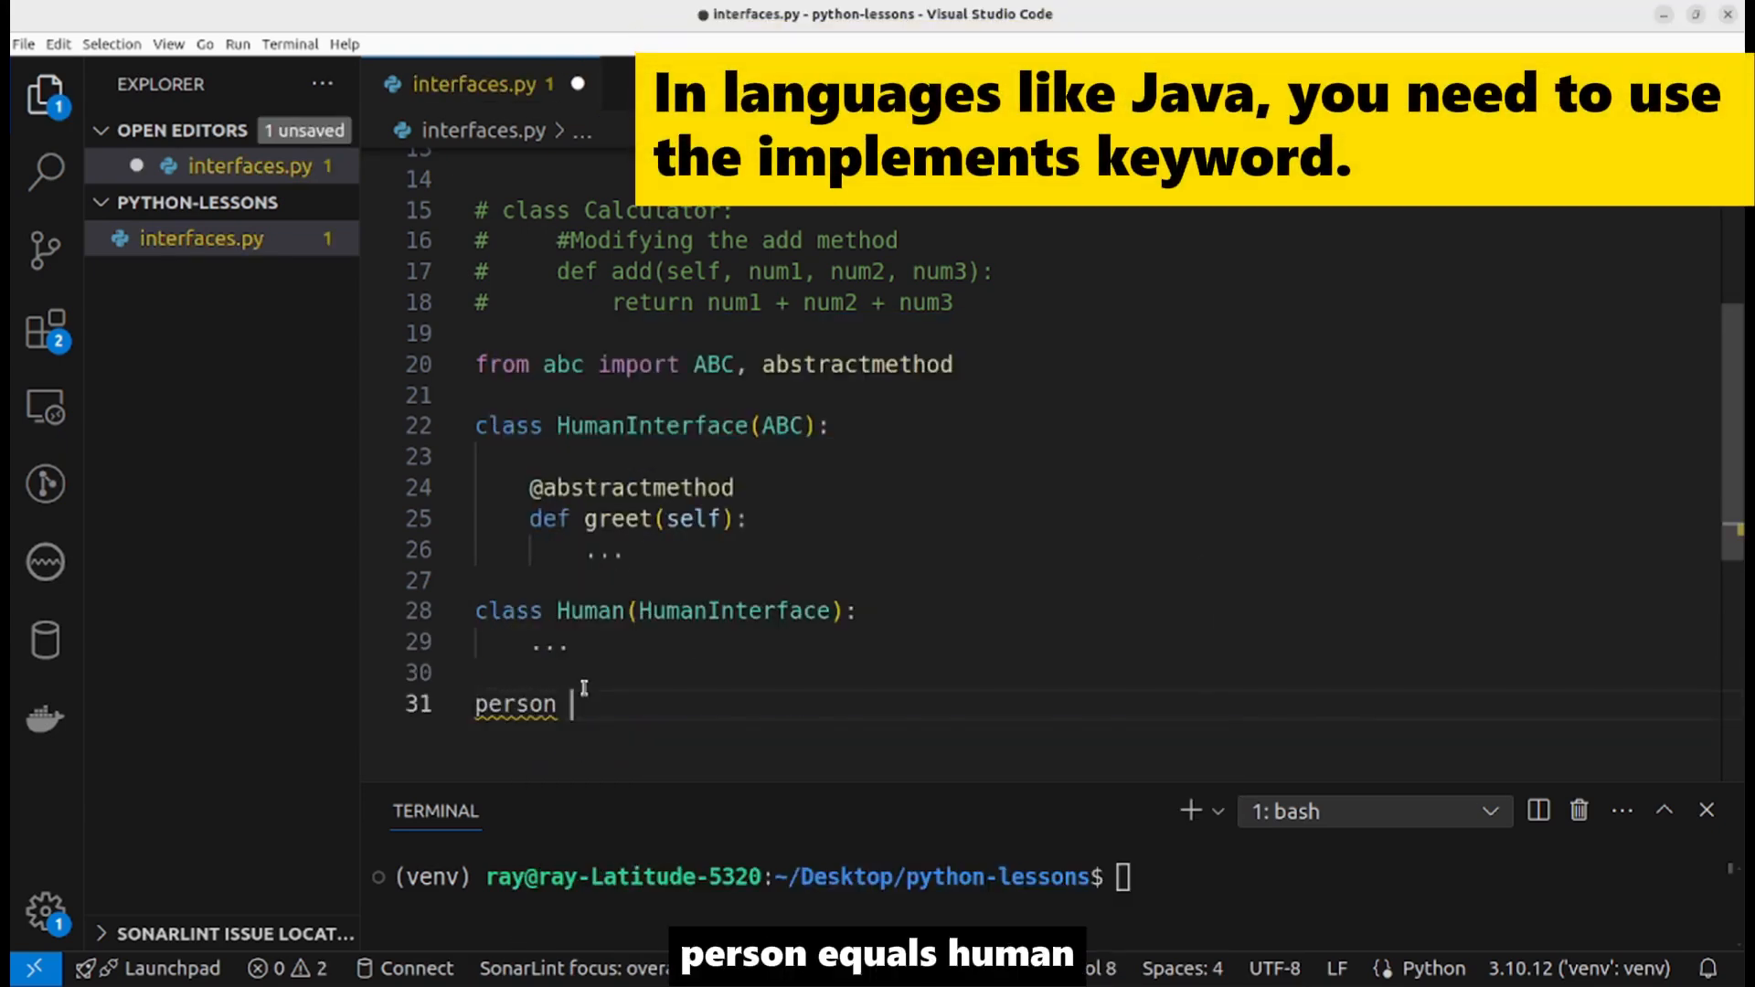
text(= Human)
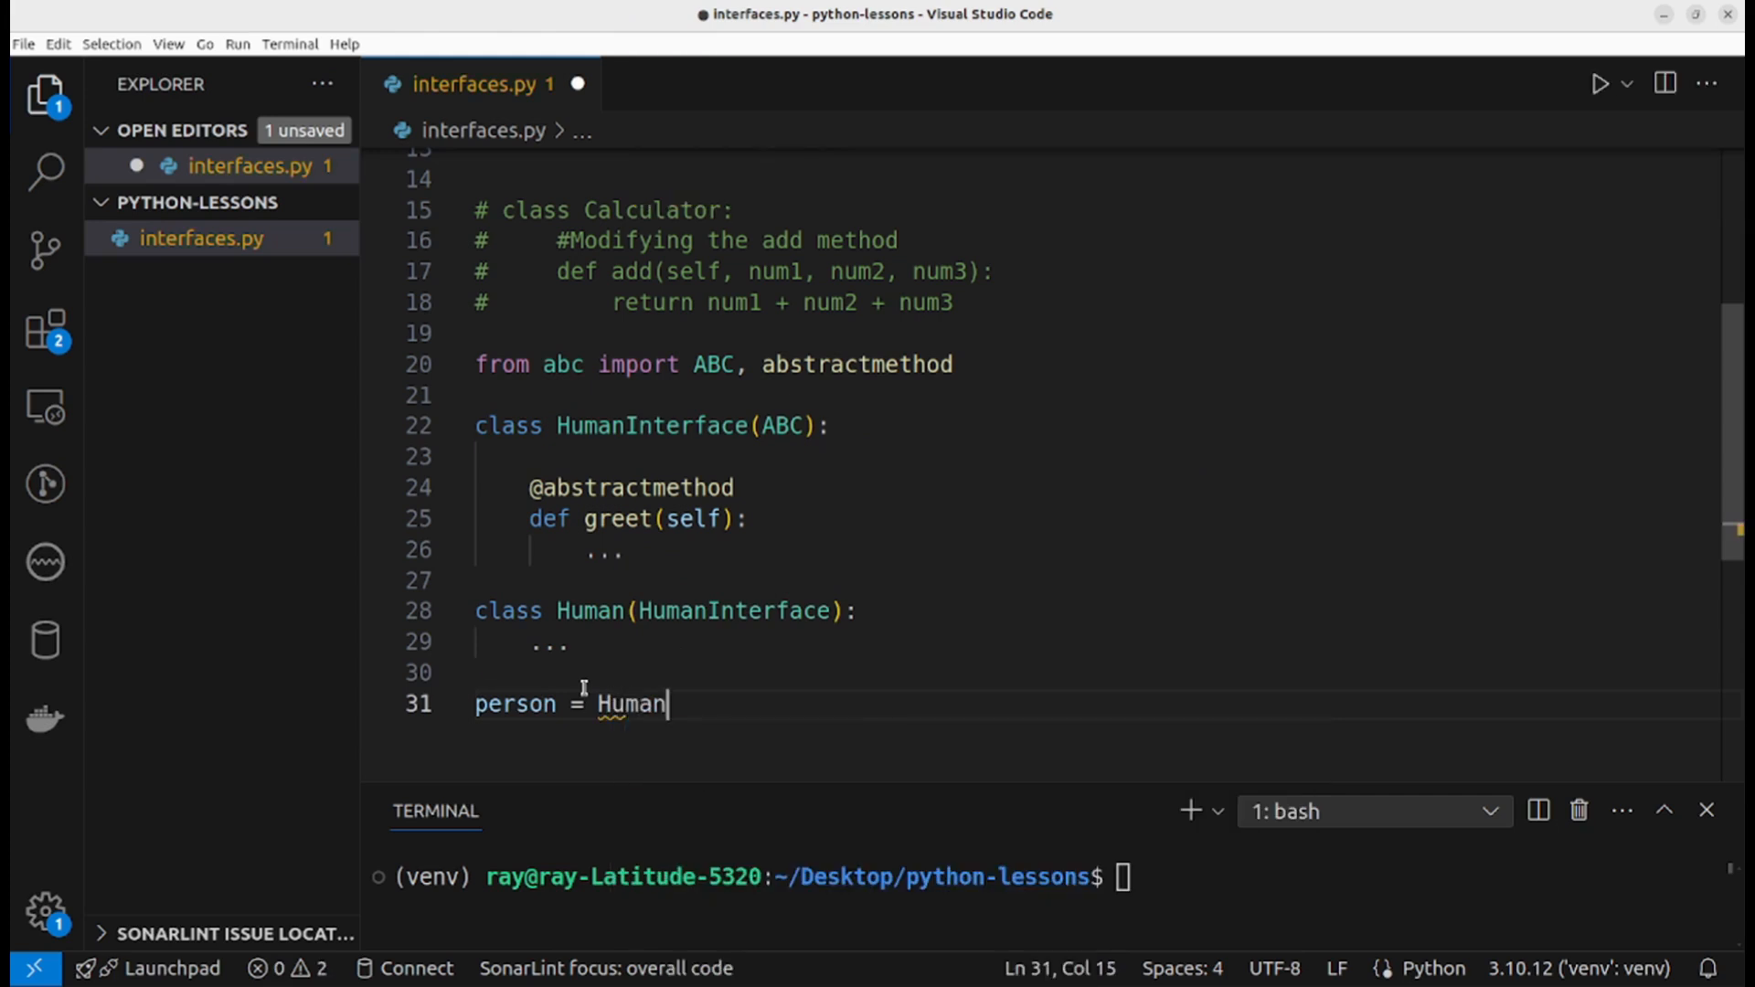
text(())
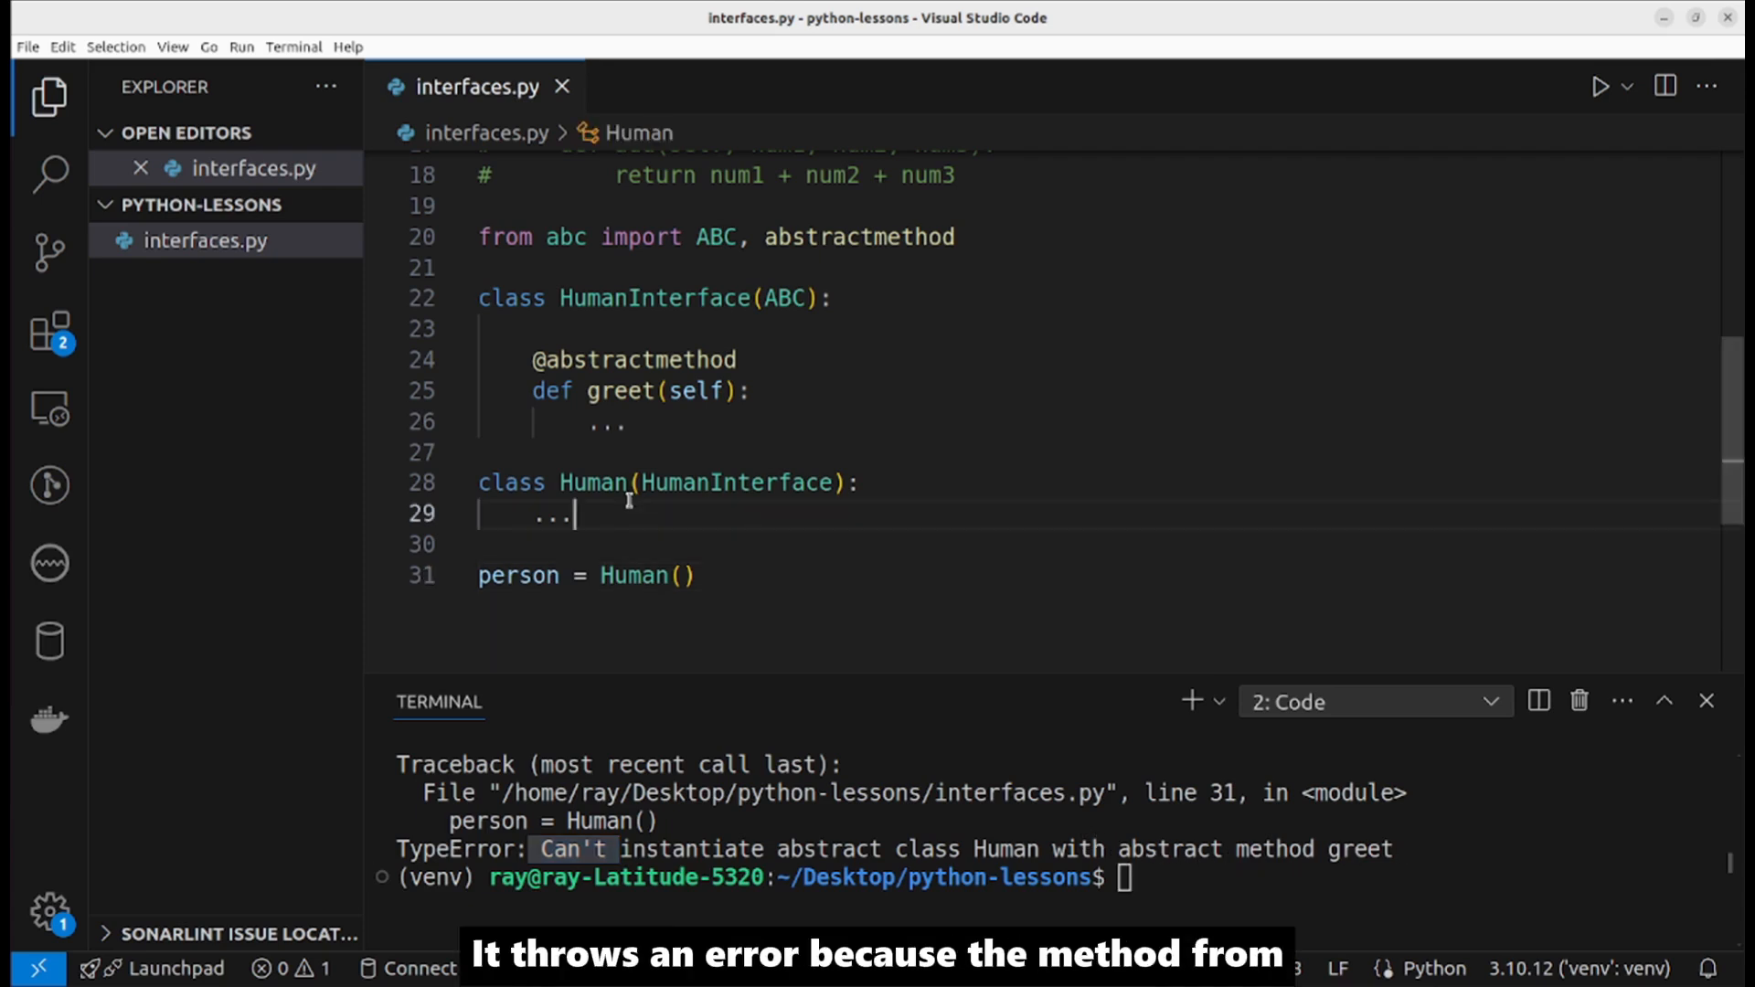
Step: Highlight the abstract greet method and the Human class name behind the TypeError
drag(534, 359, 626, 420)
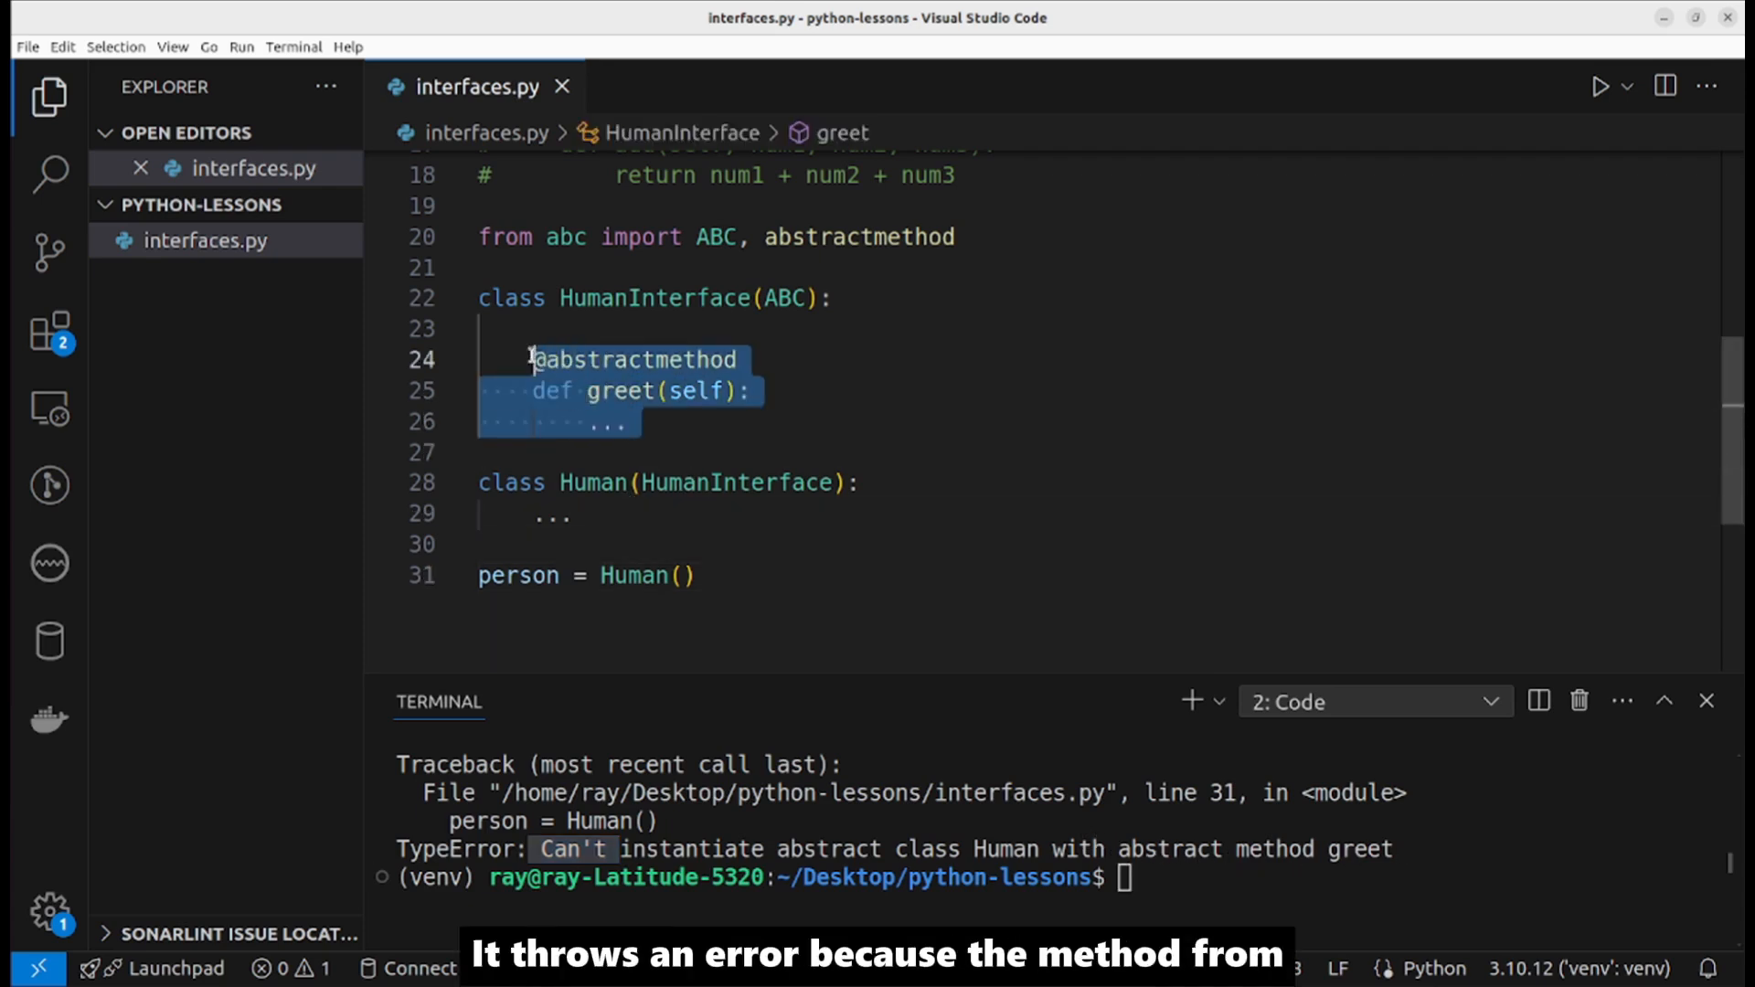
click(592, 511)
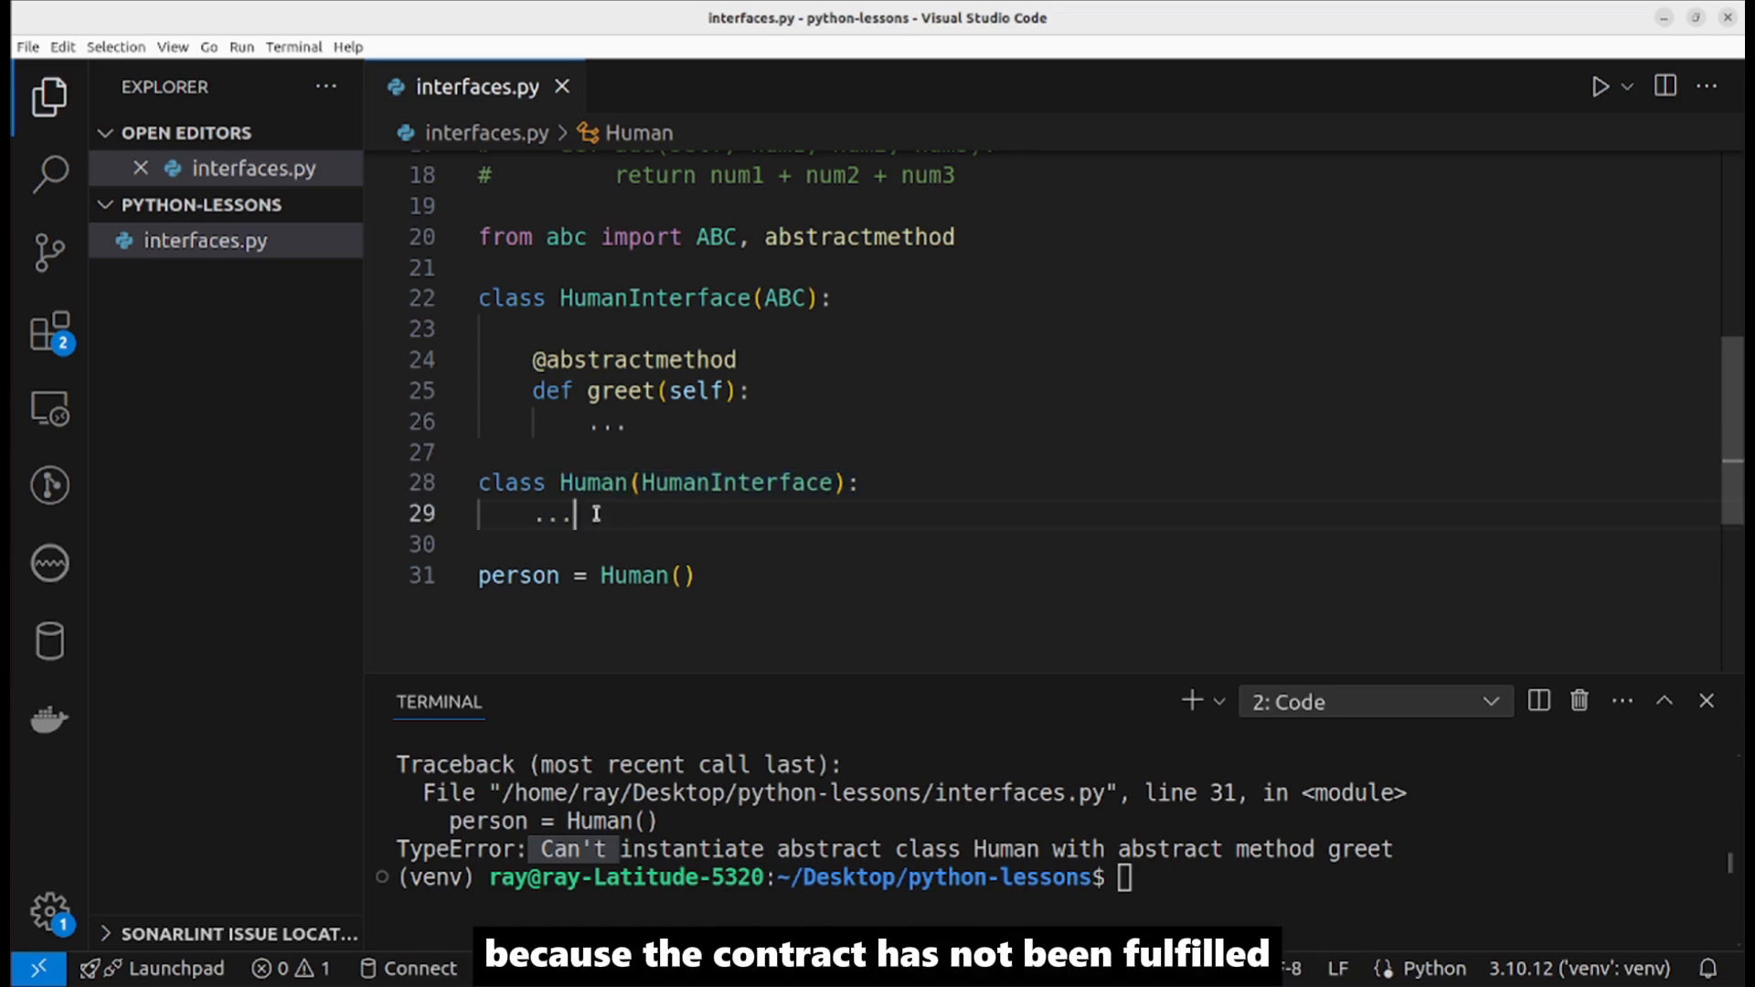
double_click(592, 483)
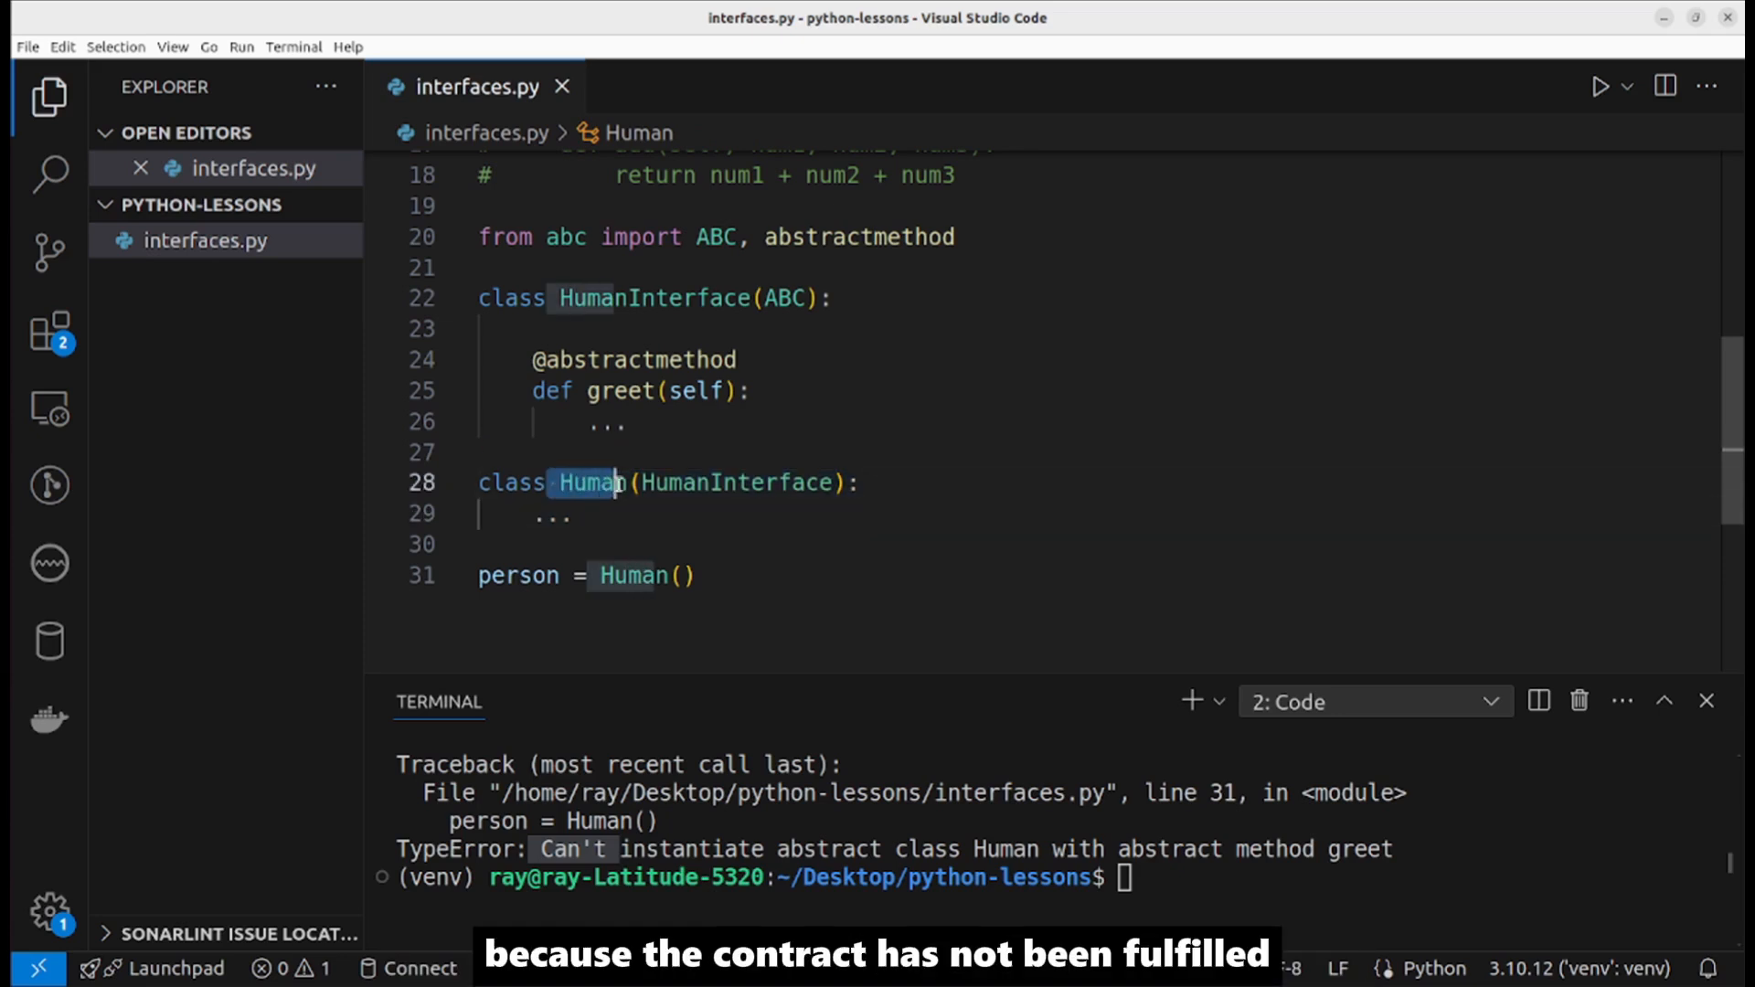
click(656, 514)
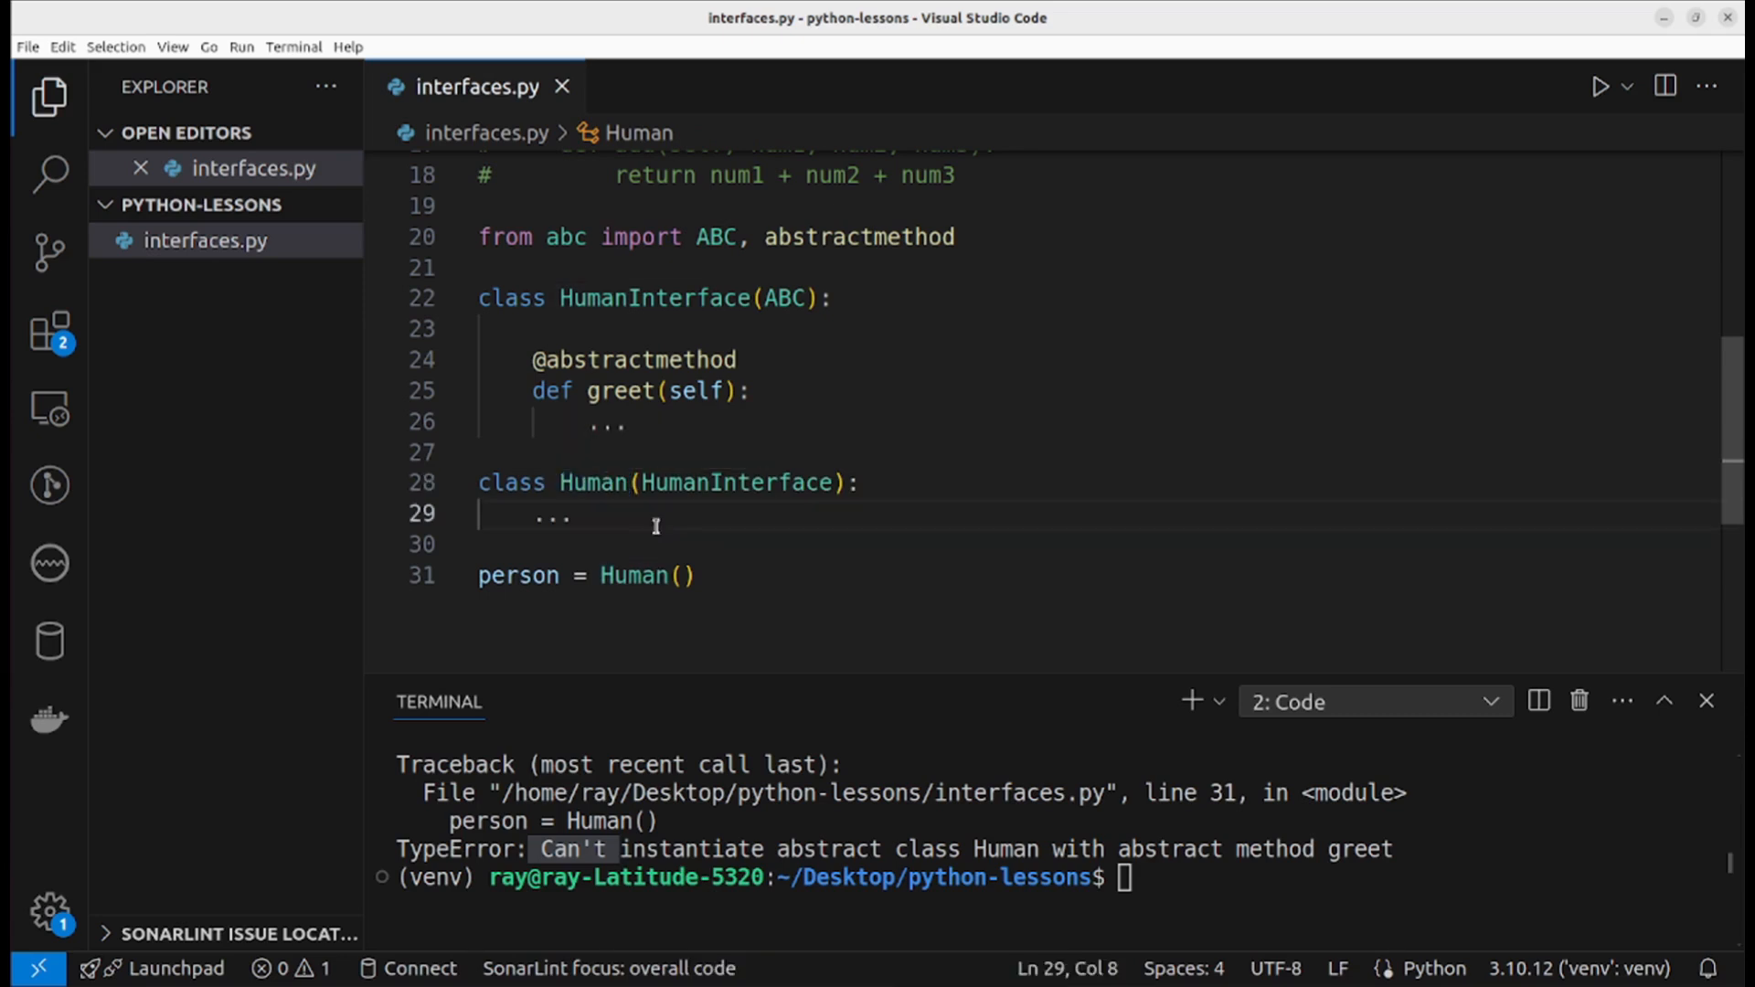
Step: Replace Human's placeholder body with a greet(self) implementation and rerun interfaces.py
drag(534, 391, 627, 422)
text(def greet(self)
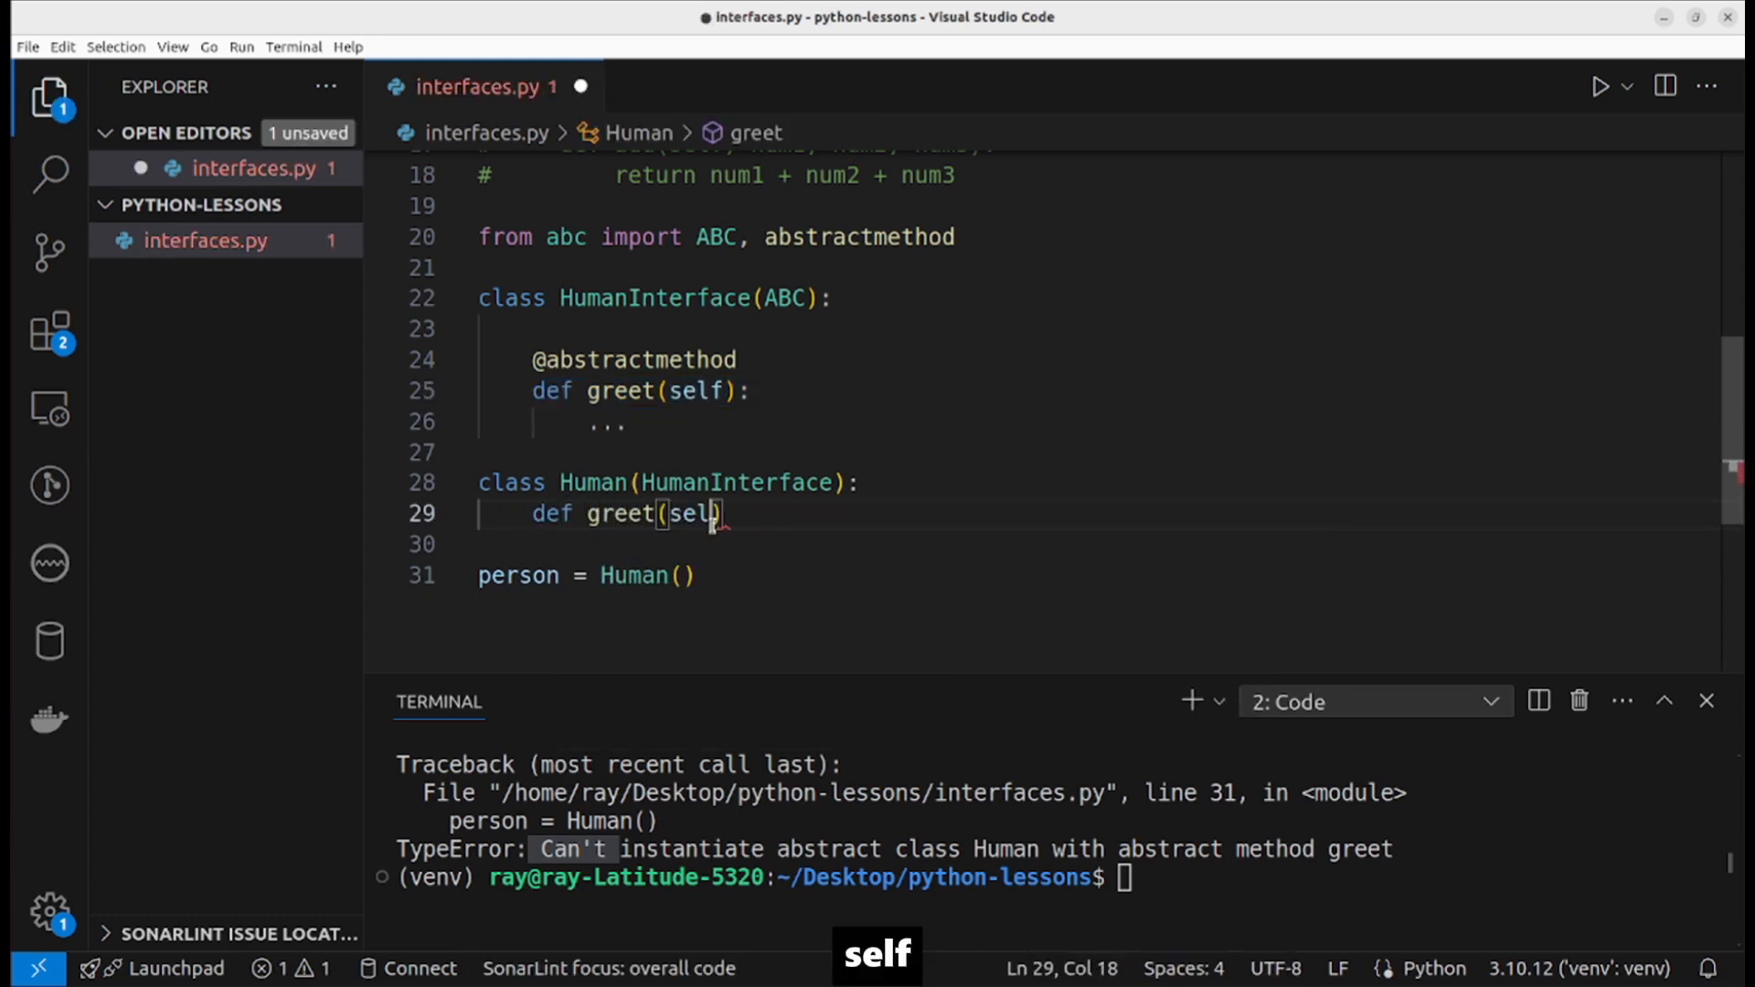
text():)
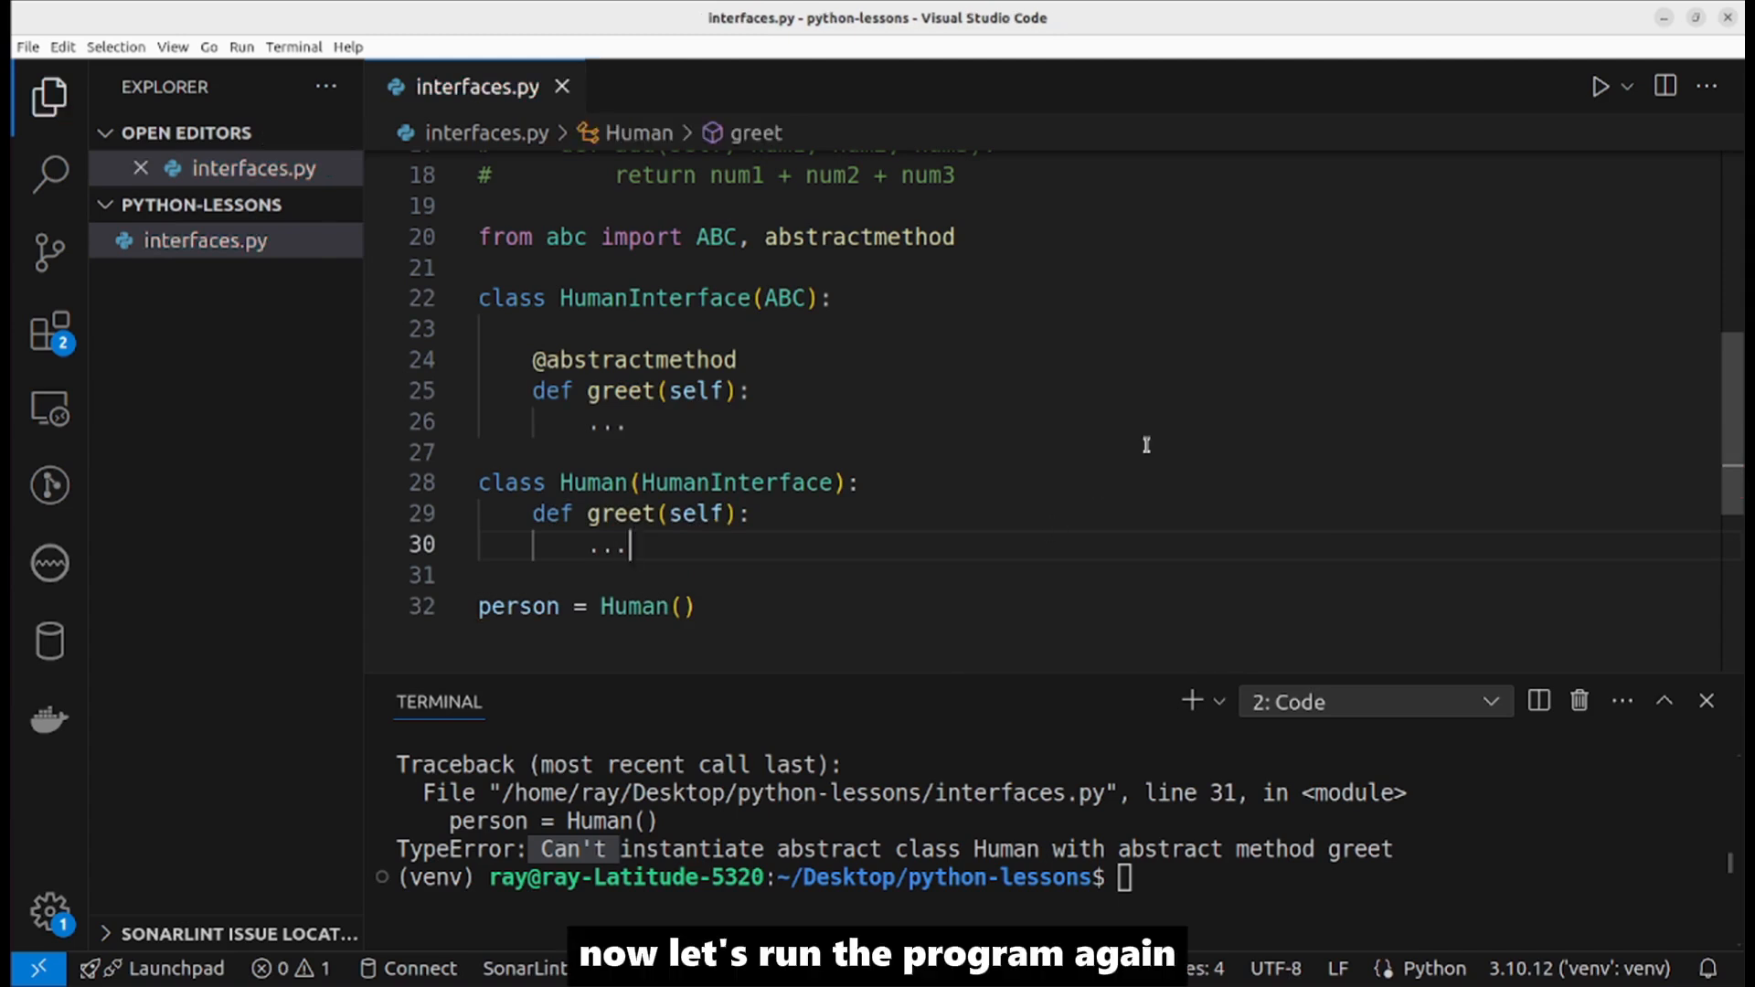
click(1599, 87)
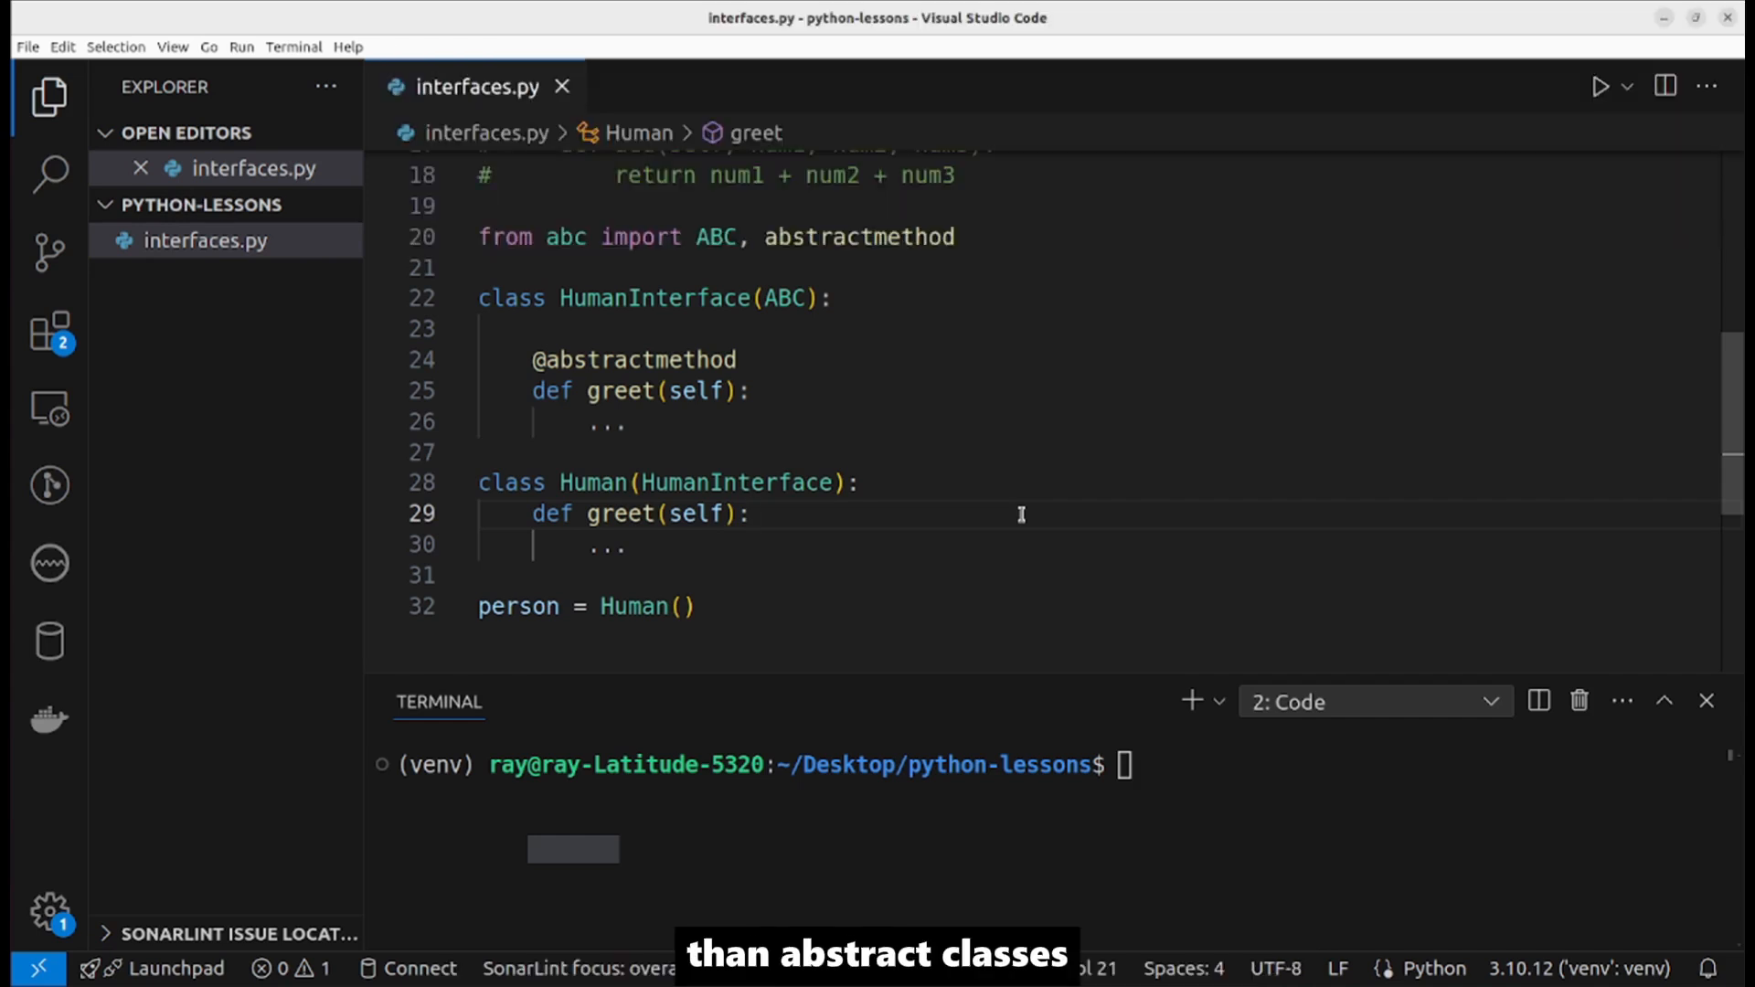
click(749, 514)
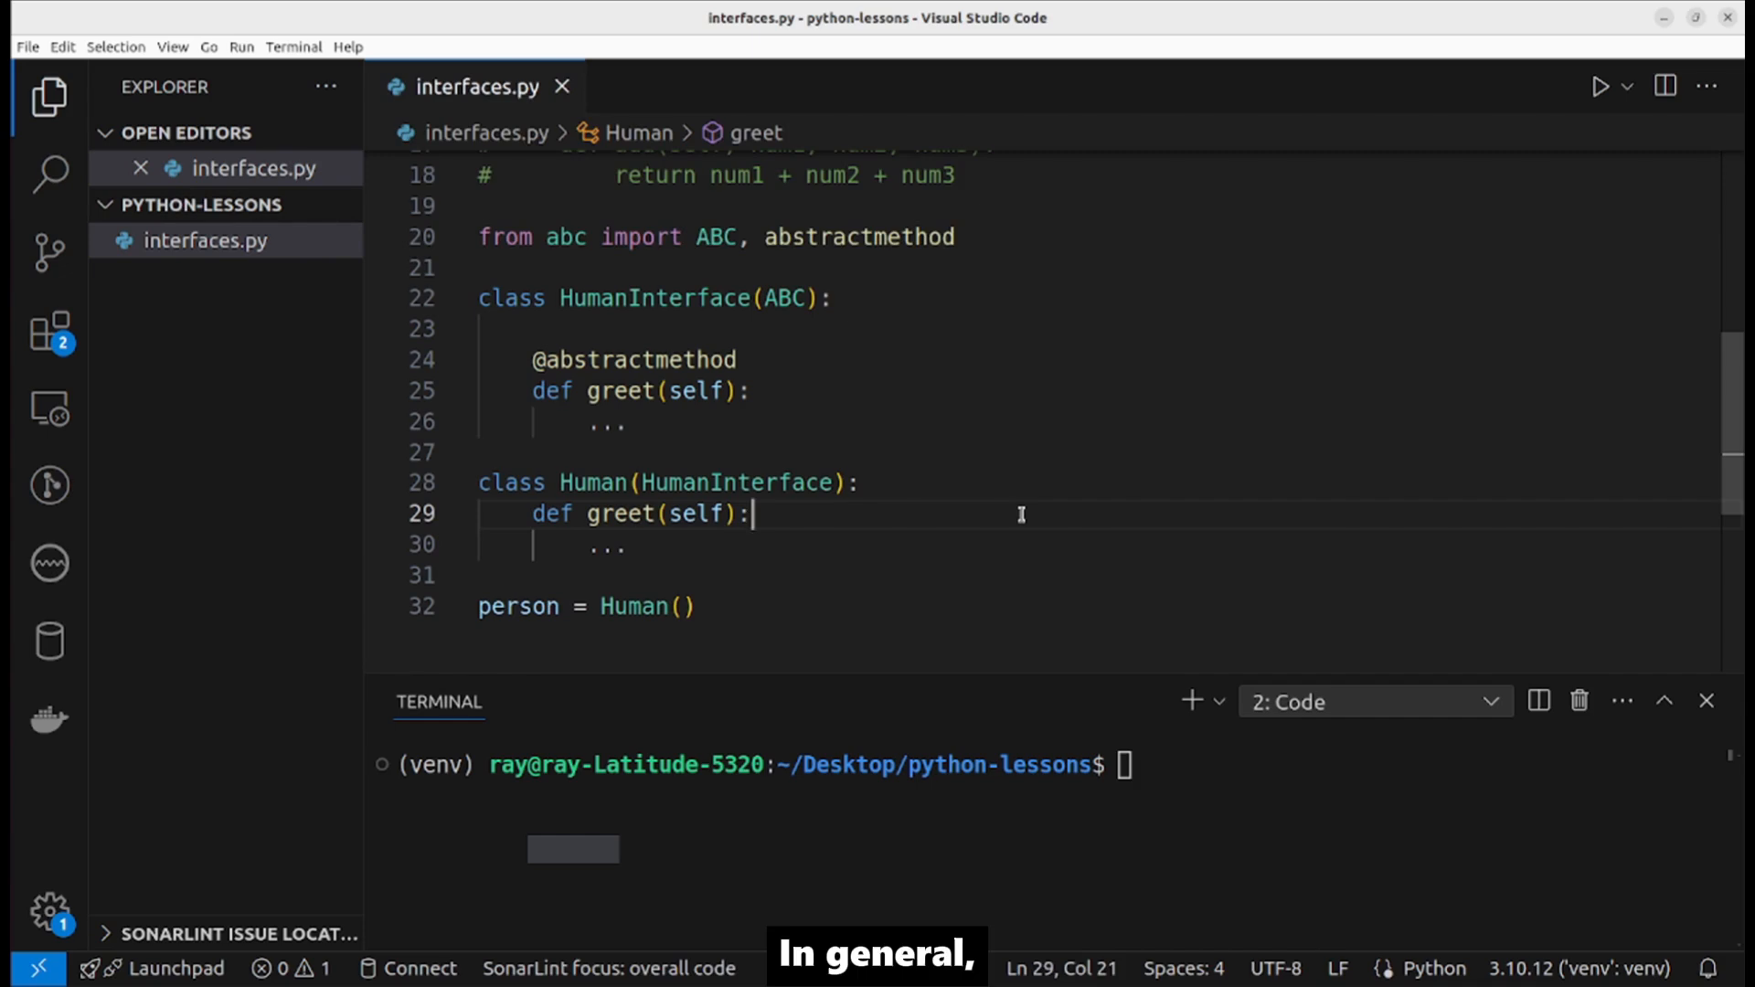